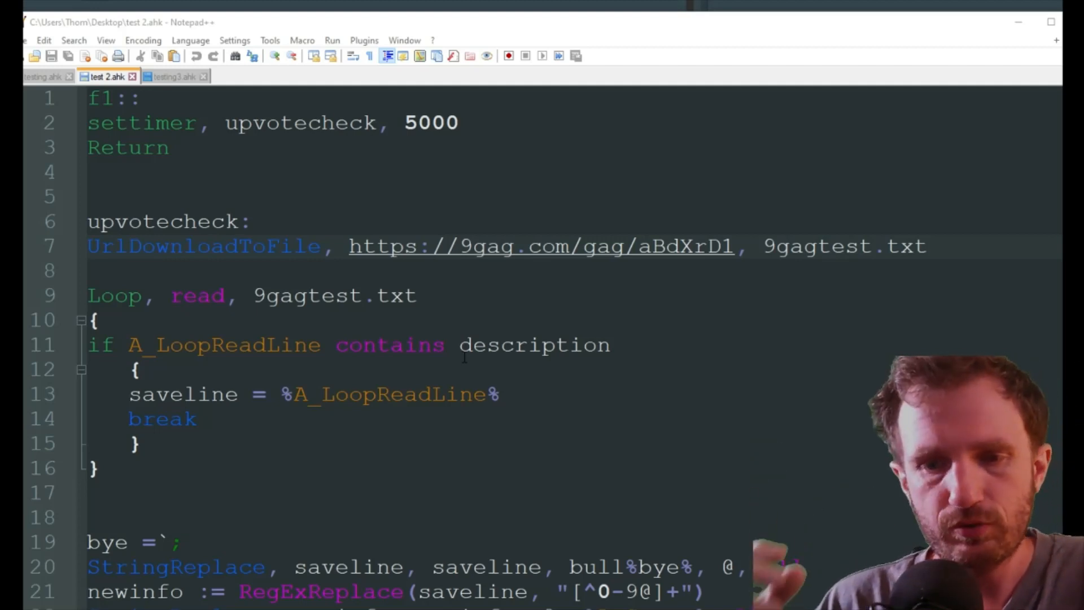
# Step: End the StringReplace line with All so every occurrence gets replaced
pyautogui.write('All')
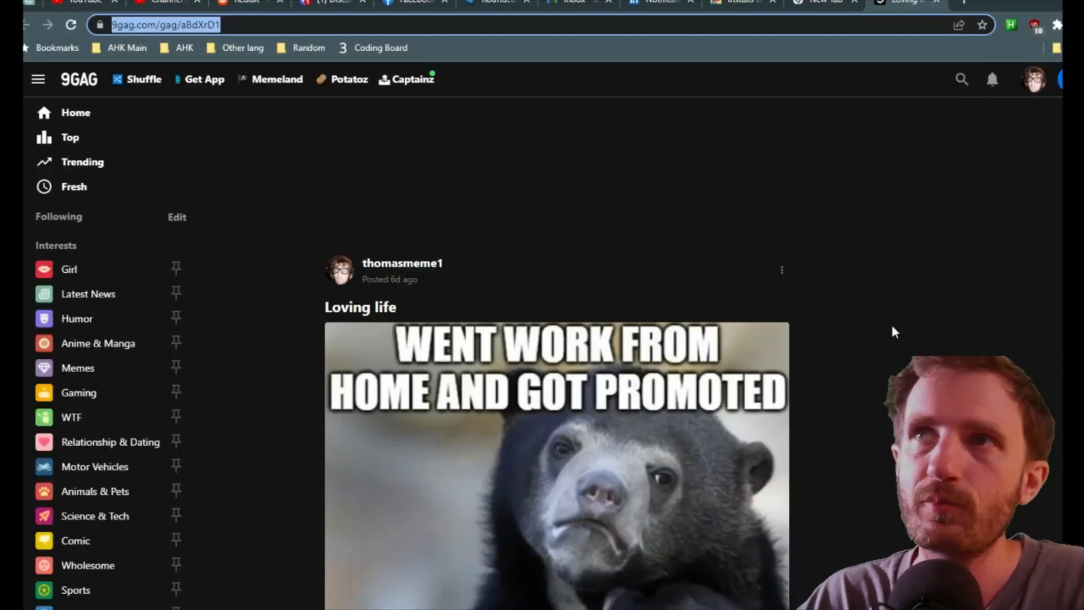
# Step: Scroll the 9GAG post down past the meme to the 6.6K upvote count, tags and comments
pyautogui.scroll(-3)
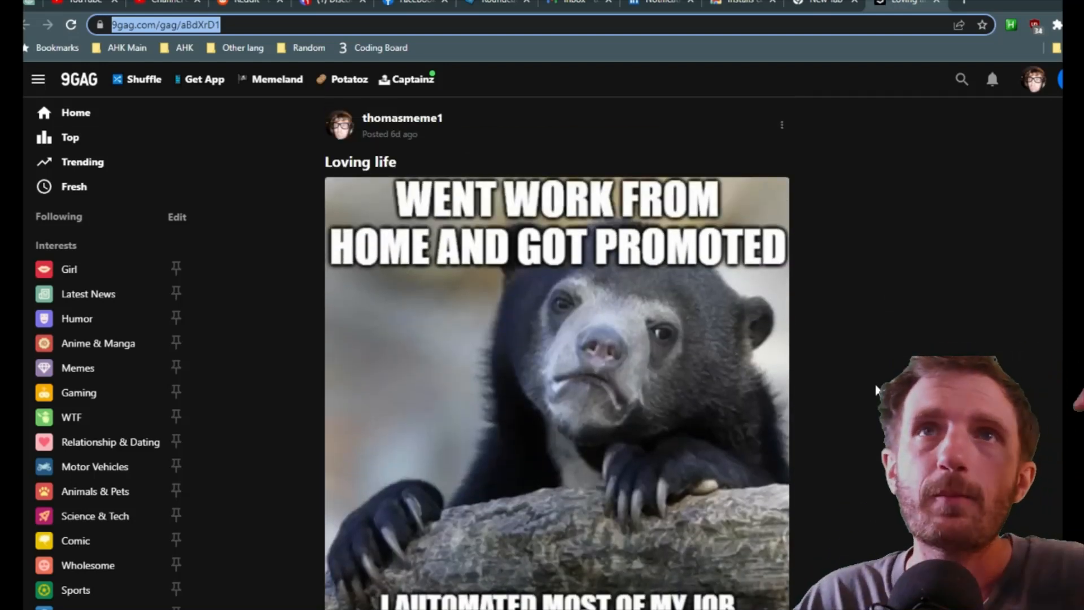
pyautogui.scroll(-3)
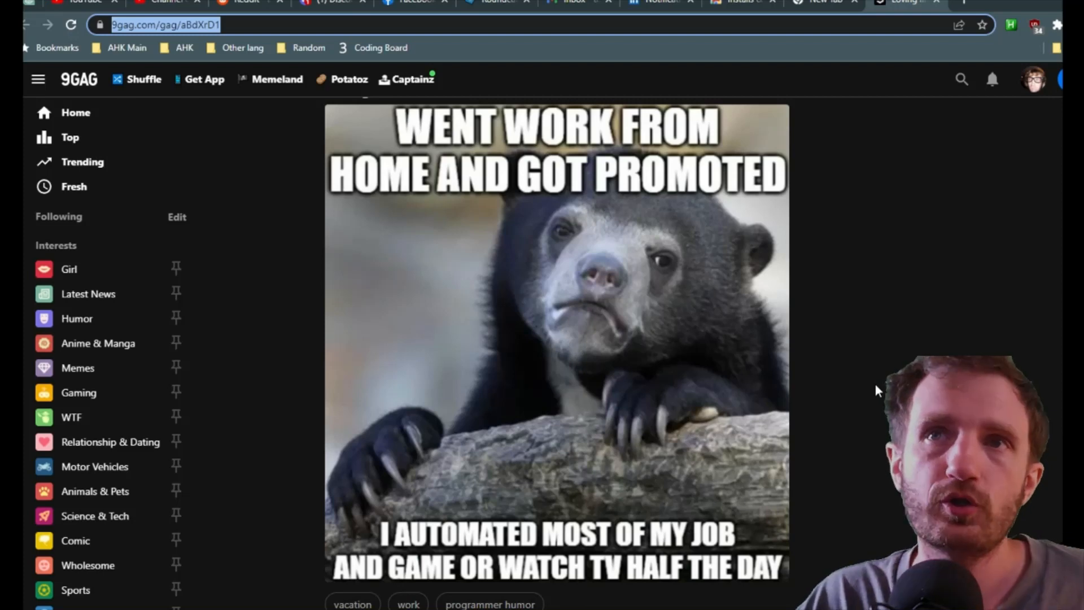
pyautogui.scroll(-3)
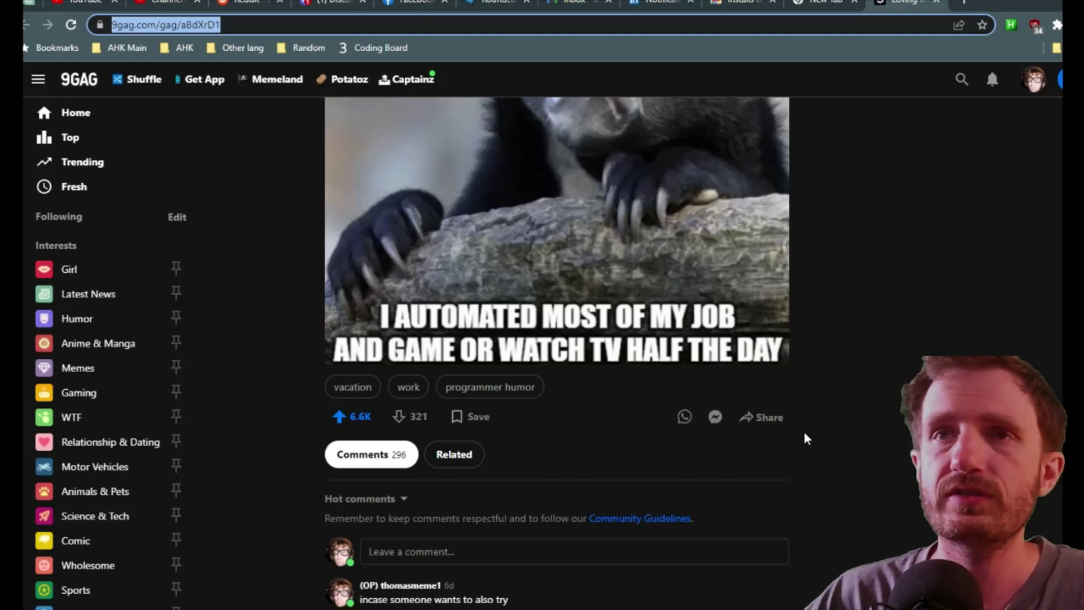
pyautogui.moveTo(876, 451)
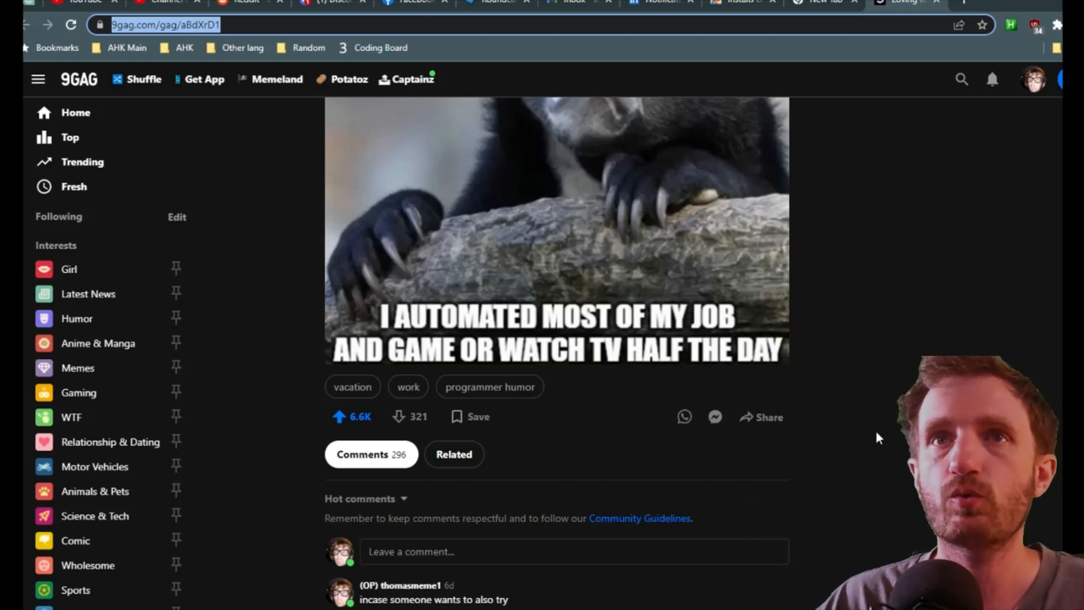
pyautogui.moveTo(100, 191)
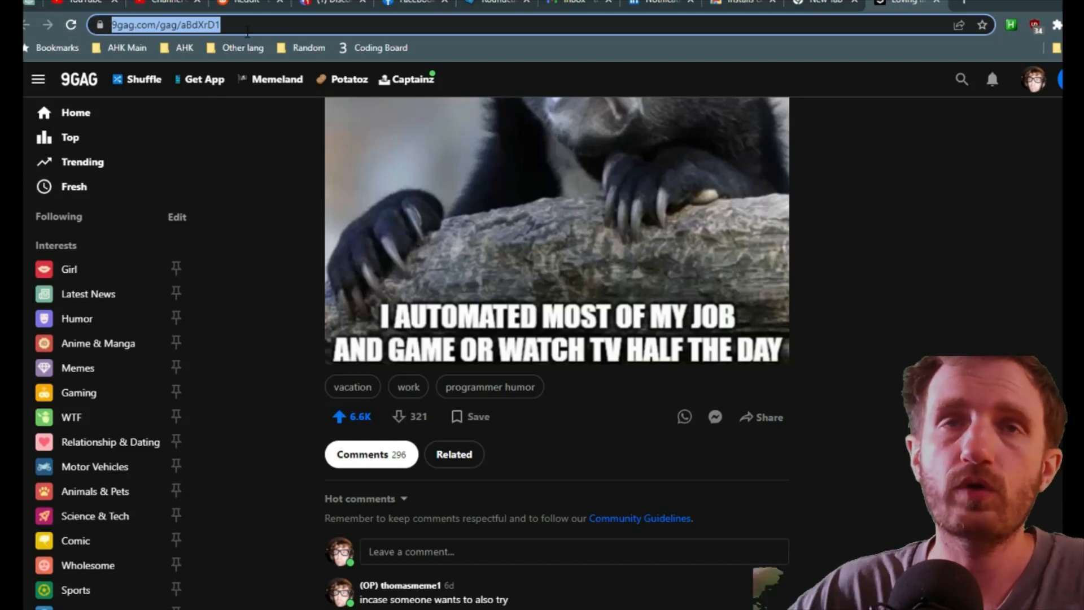
pyautogui.moveTo(804, 200)
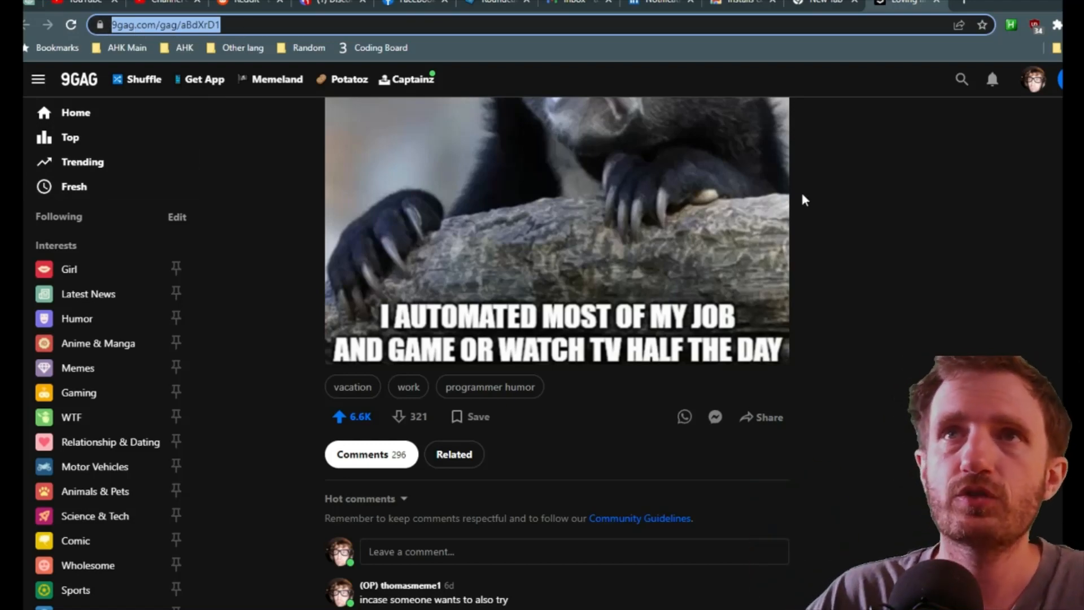
pyautogui.scroll(-3)
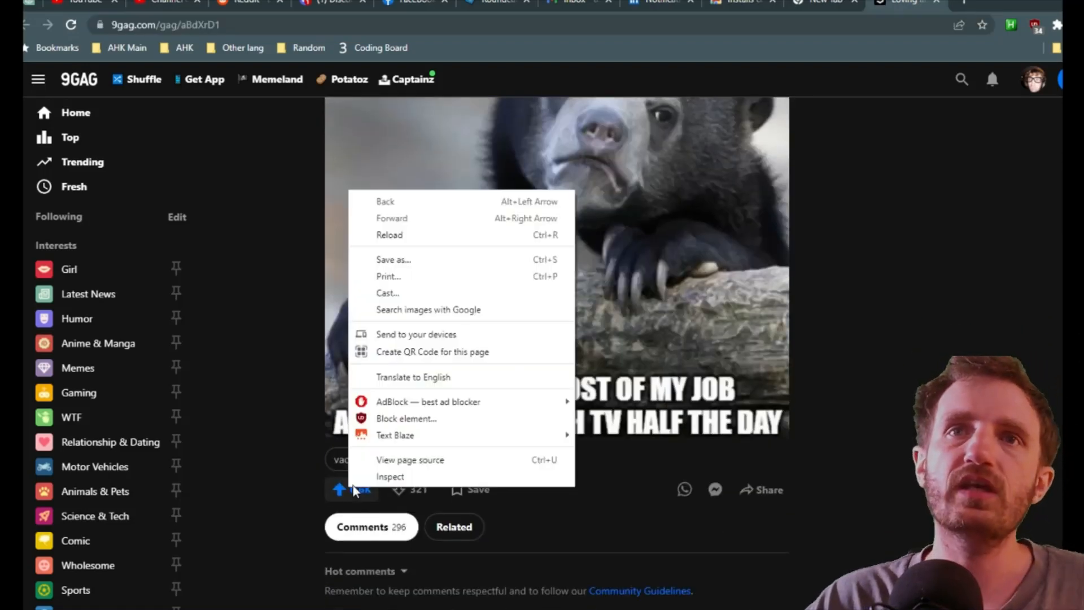
pyautogui.moveTo(400, 483)
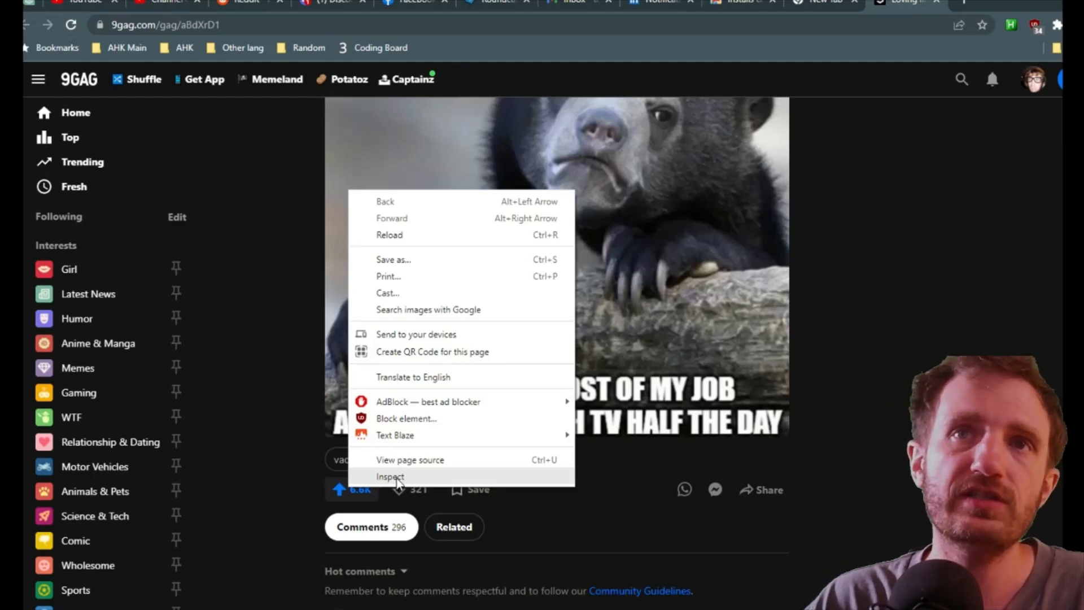
# Step: Inspect the 6.6K upvote count, revealing its span element with class upvote active
pyautogui.click(390, 476)
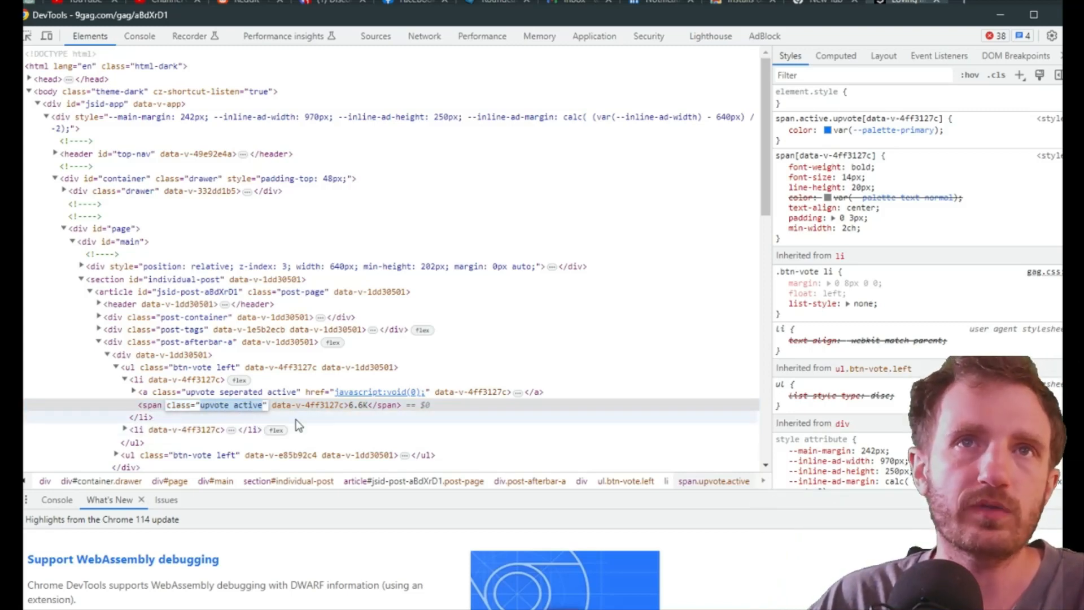
pyautogui.moveTo(321, 411)
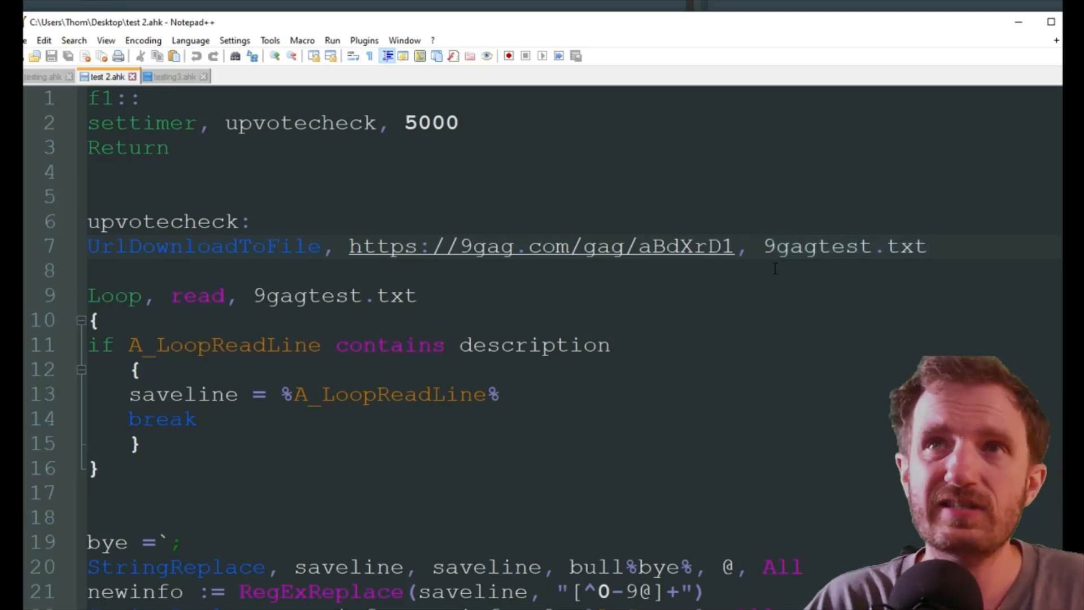
pyautogui.click(764, 246)
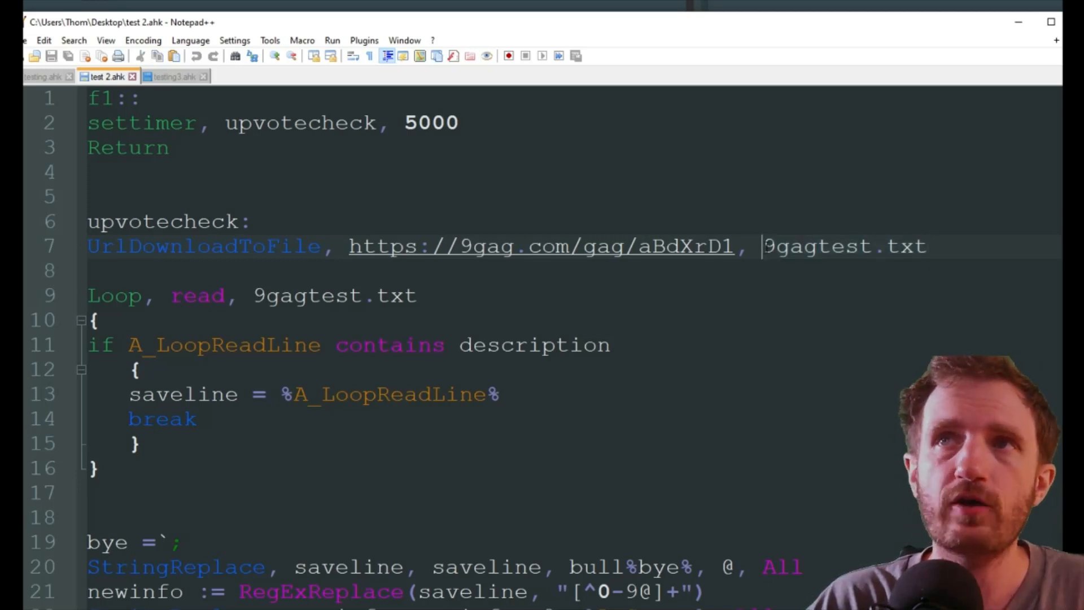
pyautogui.doubleClick(820, 246)
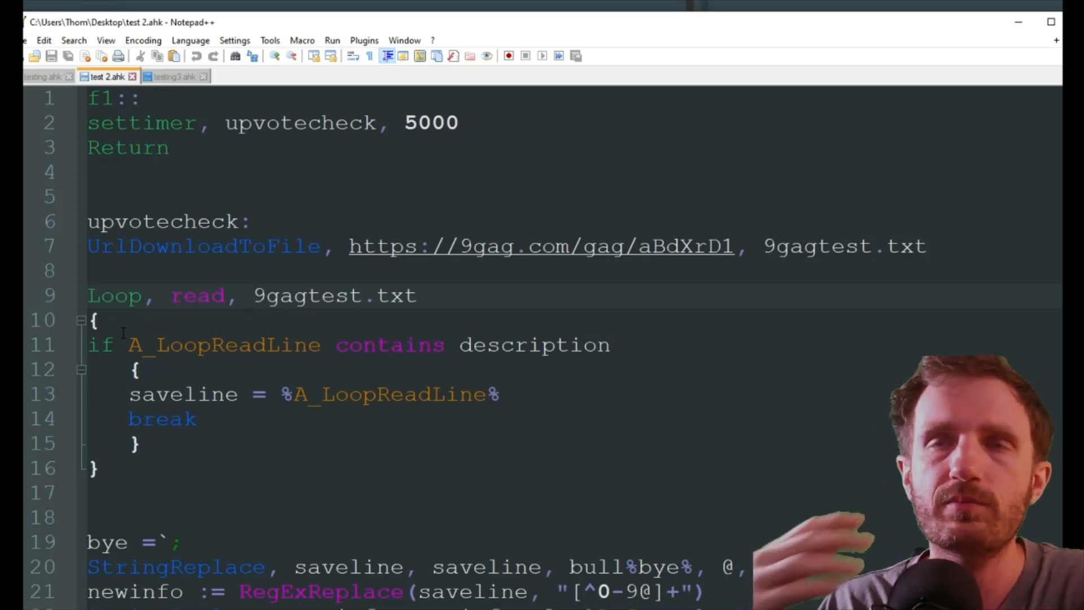
pyautogui.click(115, 320)
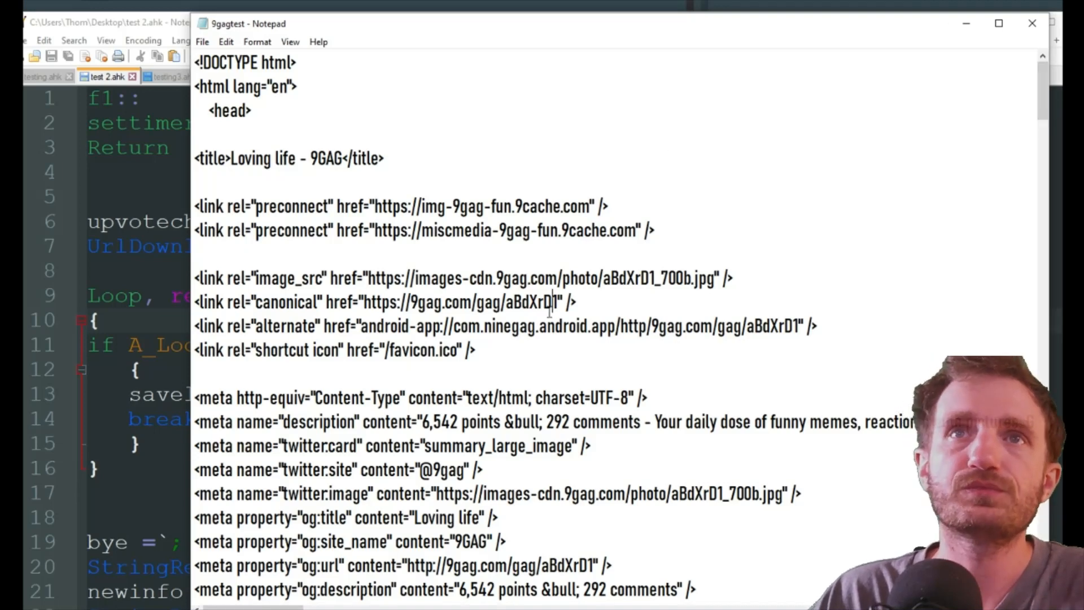
pyautogui.moveTo(501, 423)
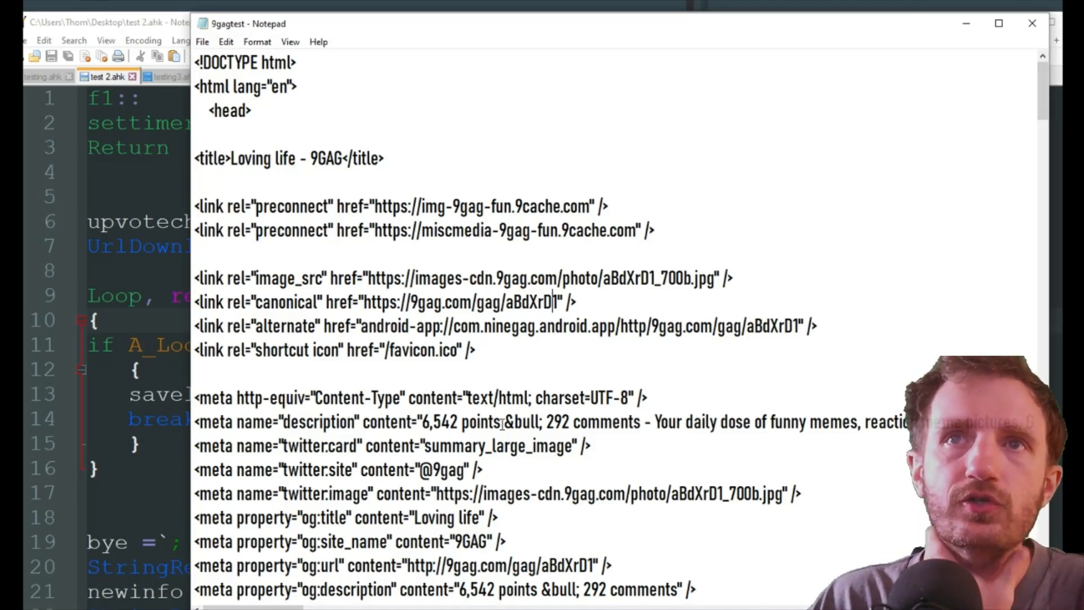
# Step: Highlight the 6,542 points count and its surrounding text in the description meta tag of 9gagtest.txt
pyautogui.moveTo(422, 421); pyautogui.dragTo(503, 421)
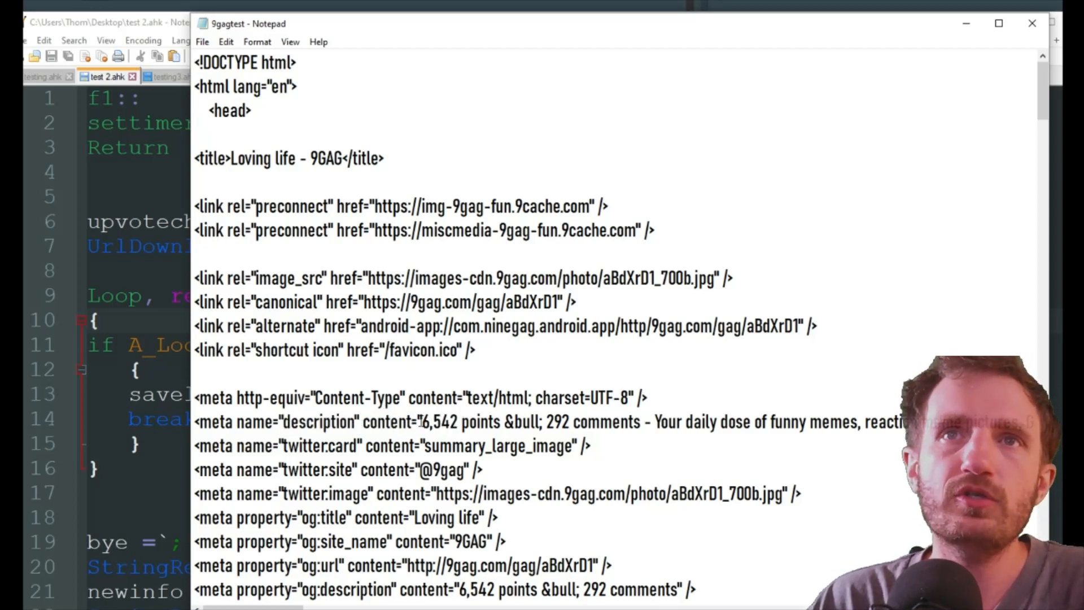
pyautogui.moveTo(280, 422); pyautogui.dragTo(421, 421)
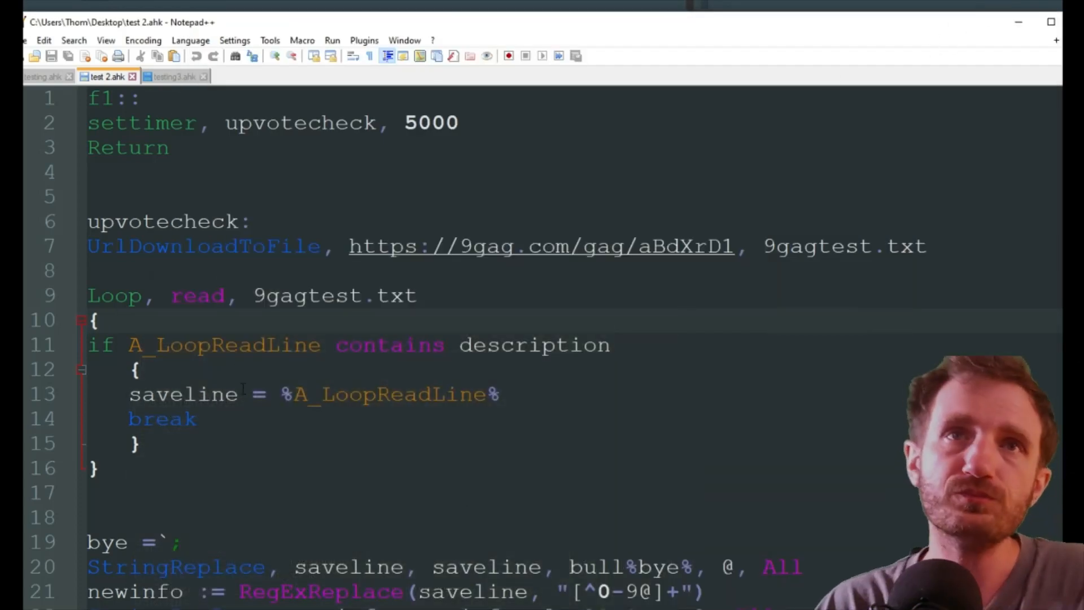
pyautogui.doubleClick(223, 346)
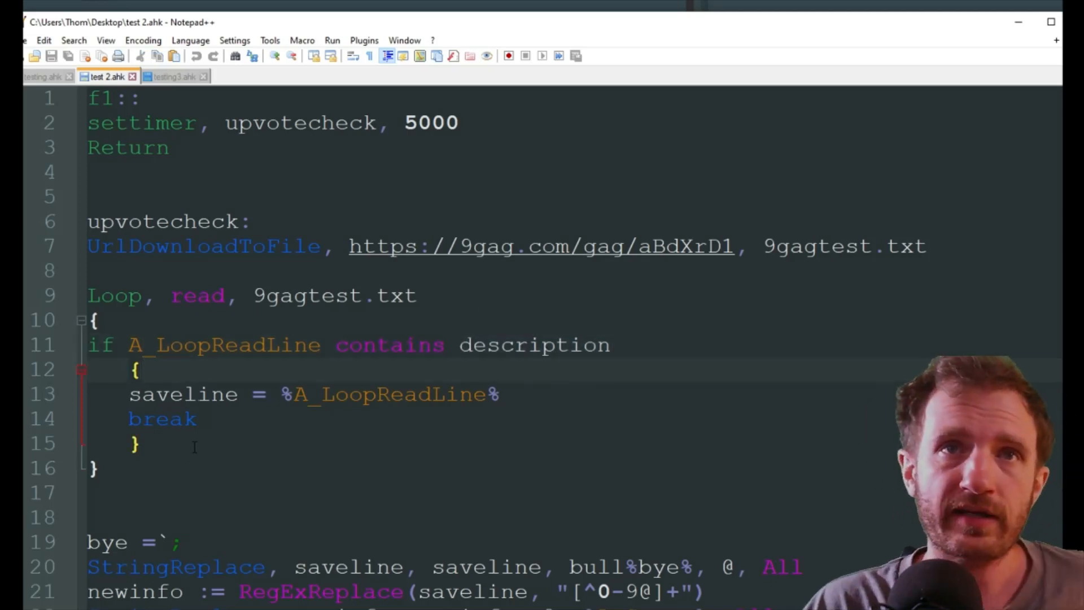
pyautogui.doubleClick(181, 393)
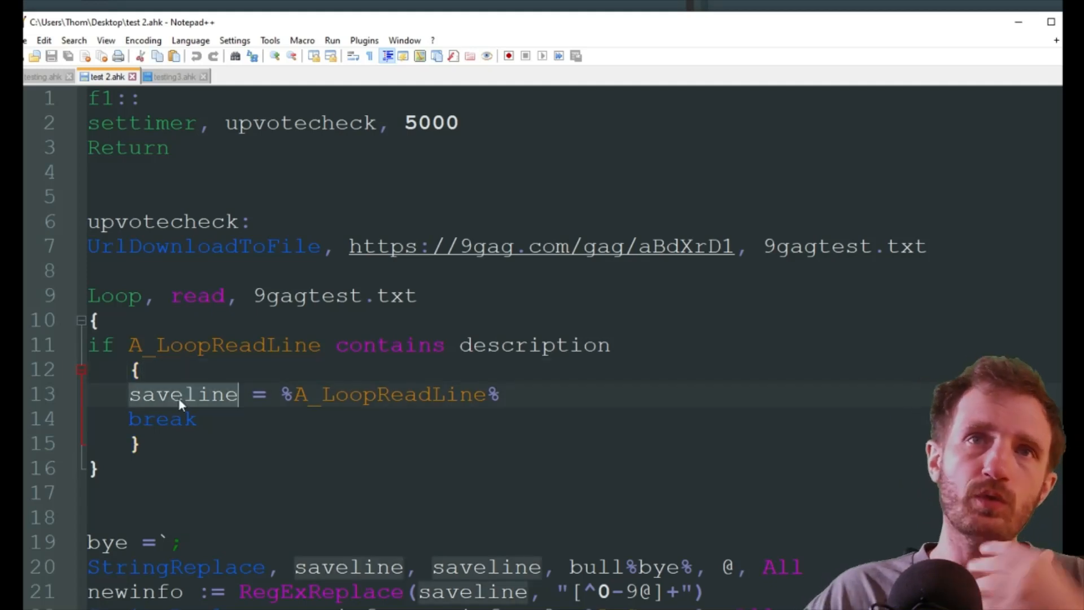
pyautogui.doubleClick(386, 396)
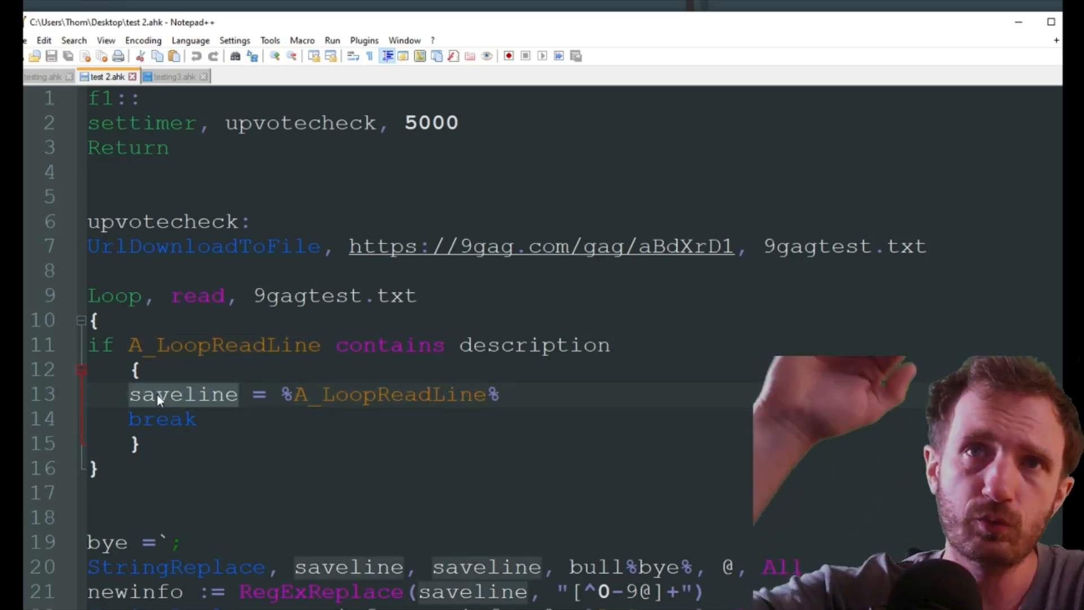
pyautogui.doubleClick(393, 395)
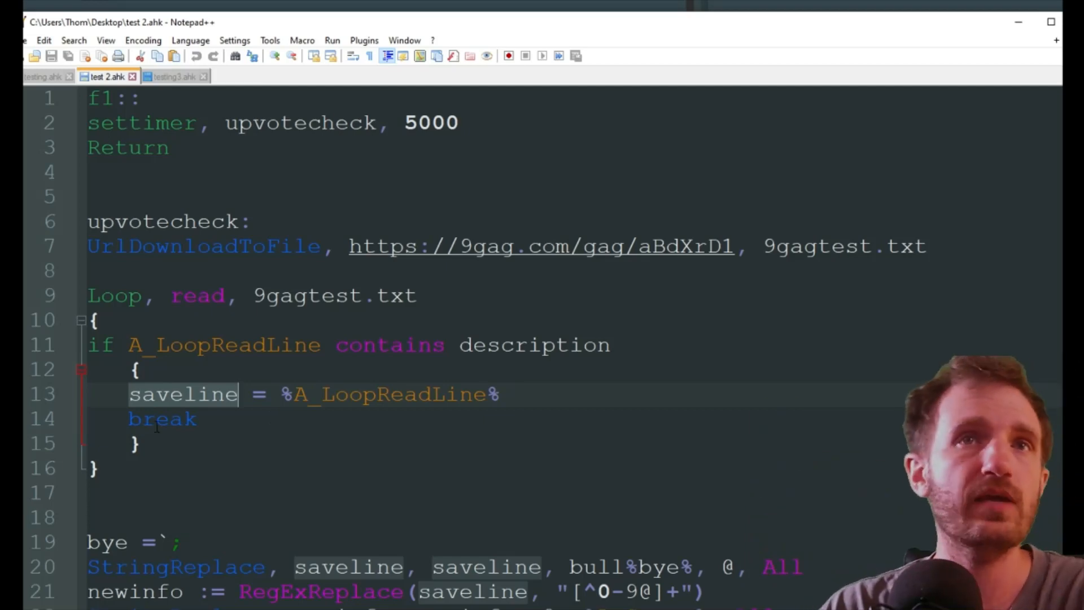
pyautogui.doubleClick(160, 419)
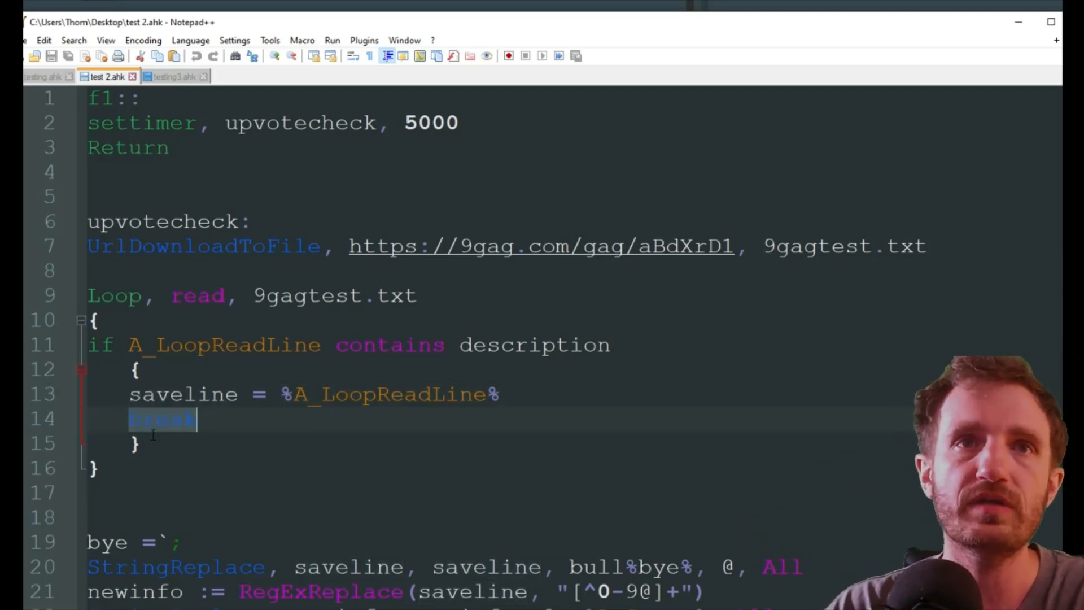
pyautogui.scroll(-3)
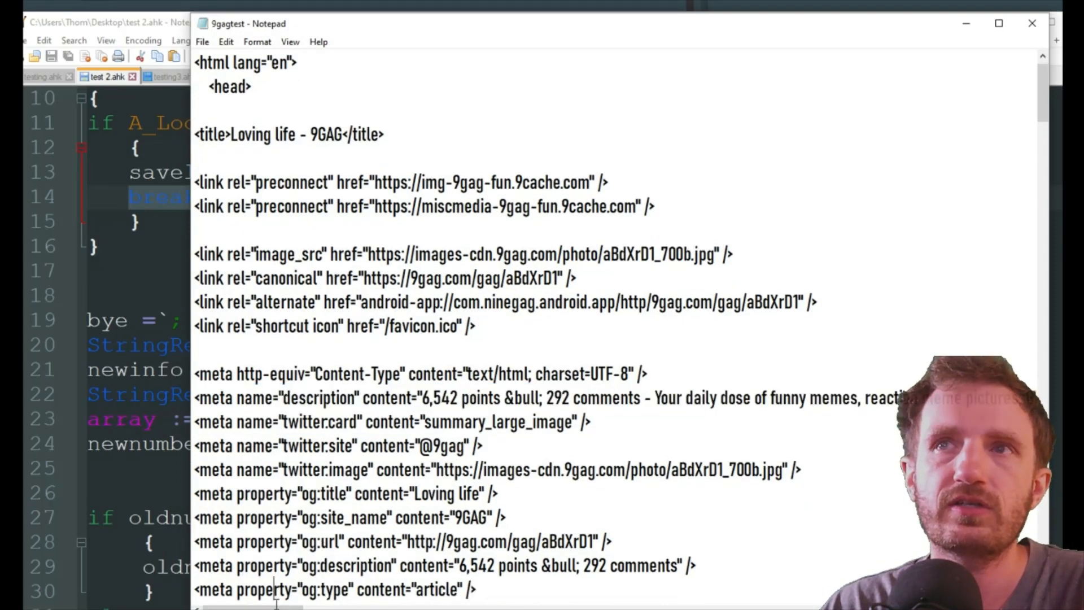
# Step: Scroll the 9gagtest source and mark the 6,542 points count in the description line
pyautogui.scroll(-3)
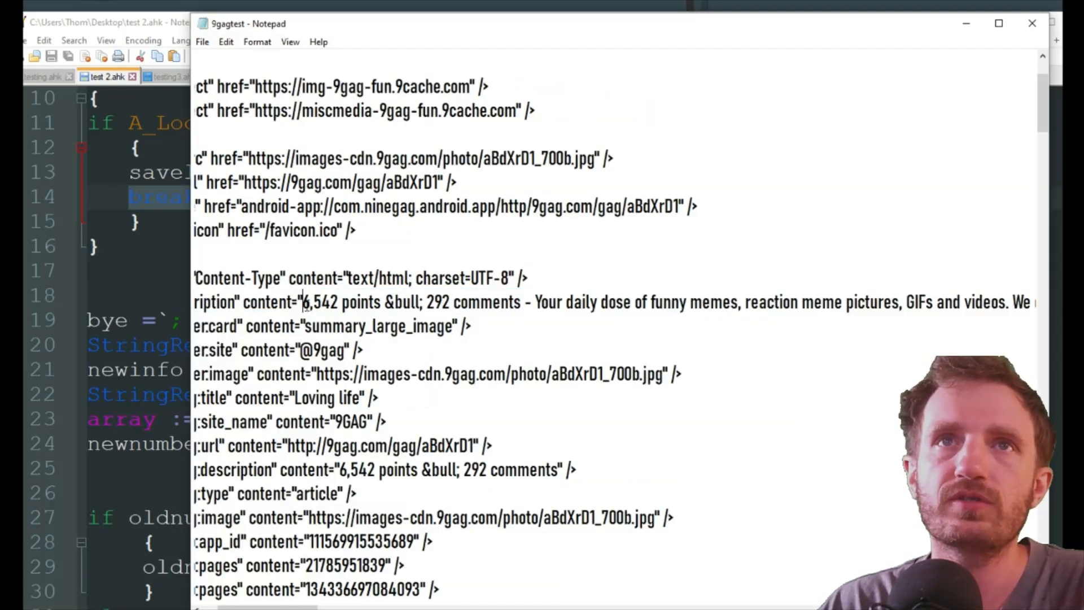
pyautogui.doubleClick(324, 302)
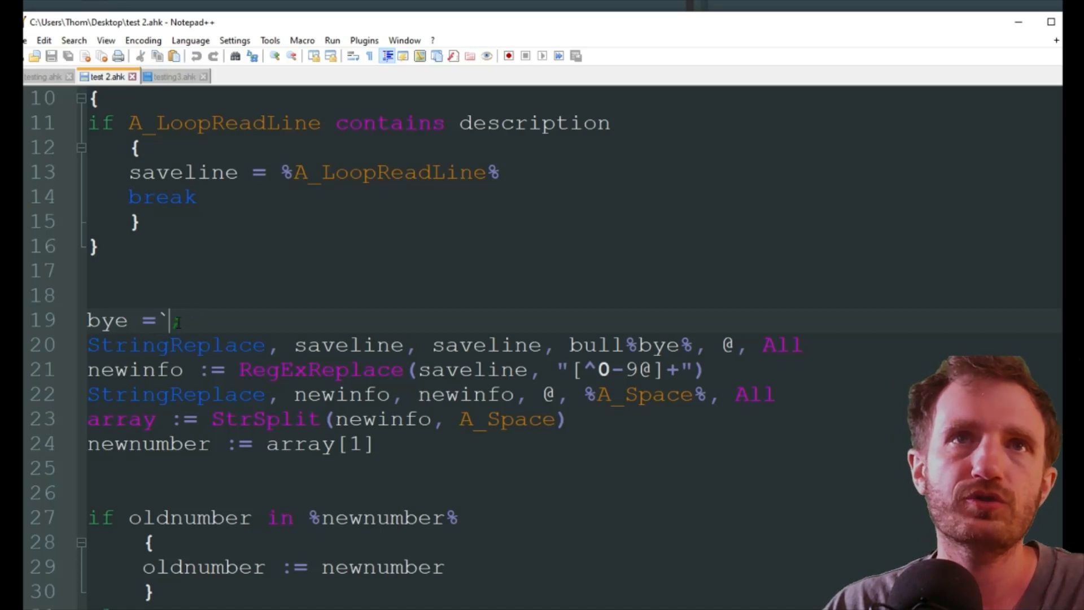
# Step: Mark the saveline variable in the script's StringReplace line
pyautogui.press('Backspace')
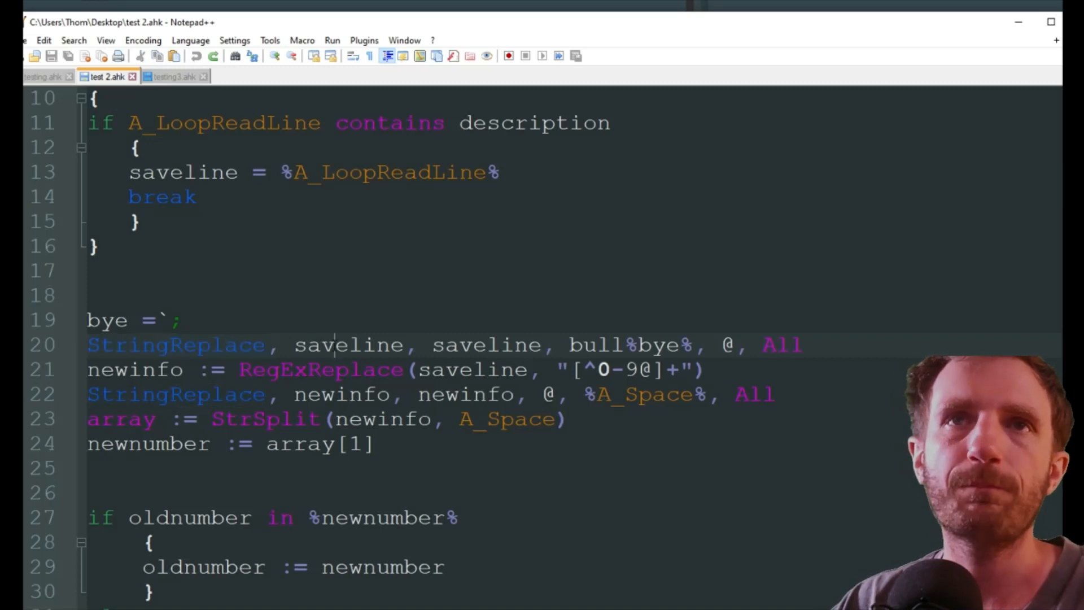
pyautogui.doubleClick(348, 345)
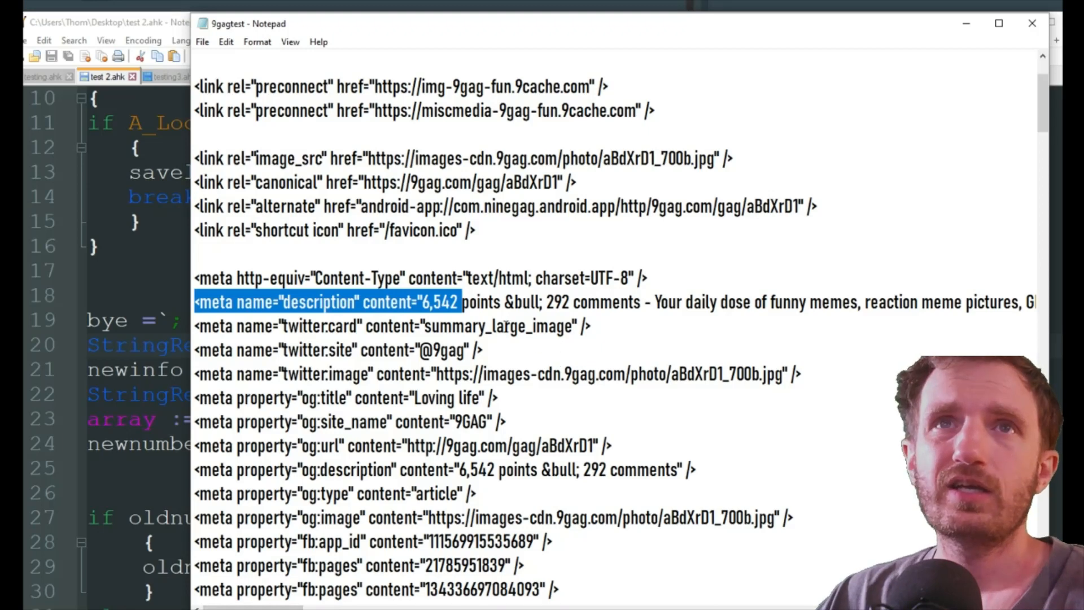
# Step: Select the description meta line up to the 6,542 points count
pyautogui.doubleClick(520, 302)
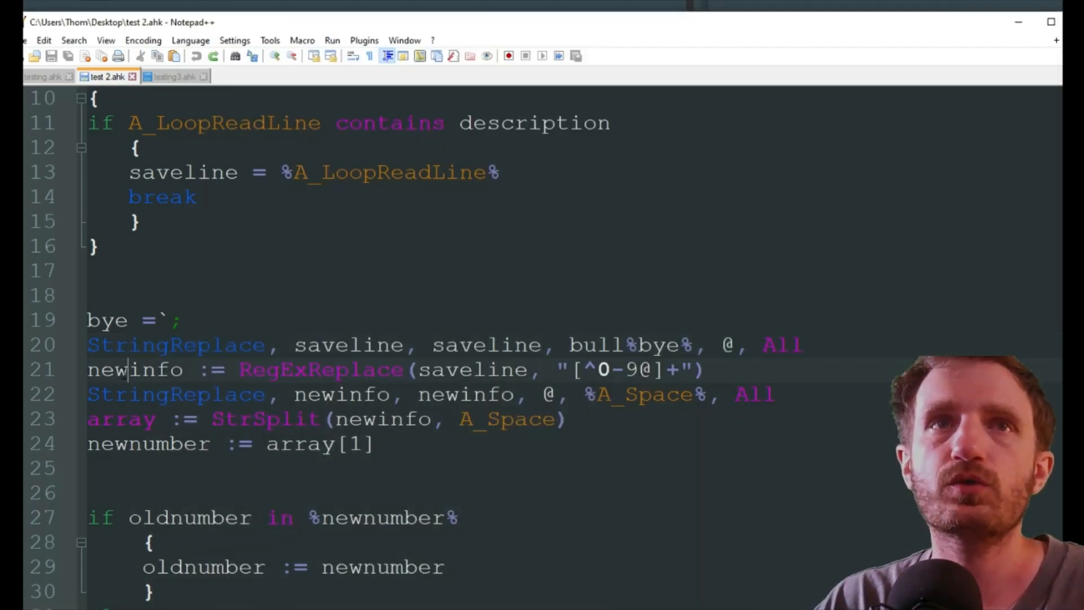
# Step: Mark the newinfo variable that RegExReplace filters from the saved description
pyautogui.doubleClick(321, 369)
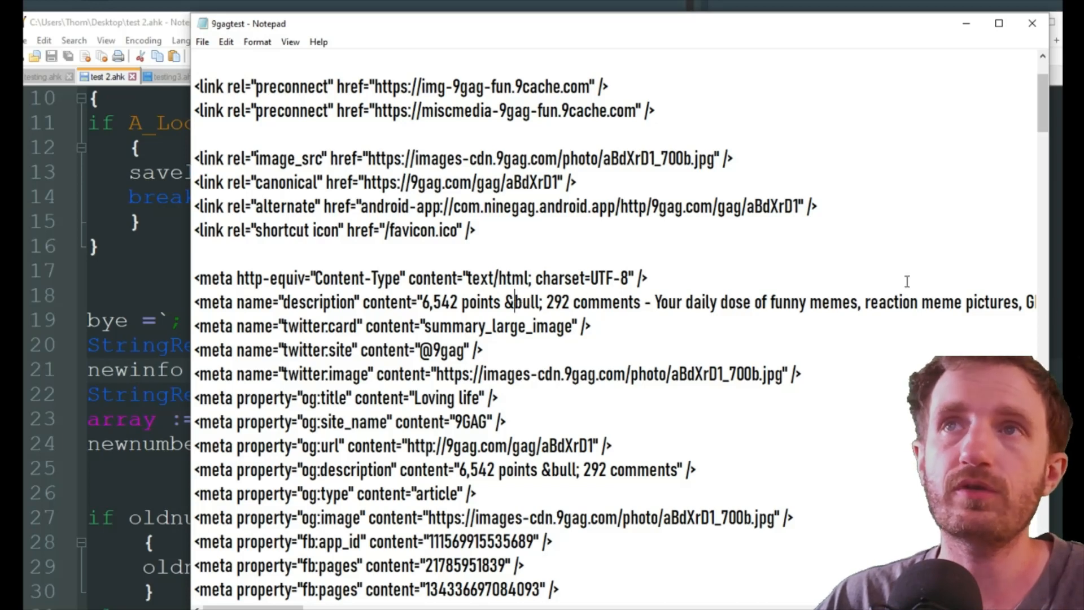
# Step: Mark the &bull; entity between 6,542 points and 292 comments in the description line
pyautogui.moveTo(461, 302); pyautogui.dragTo(639, 302)
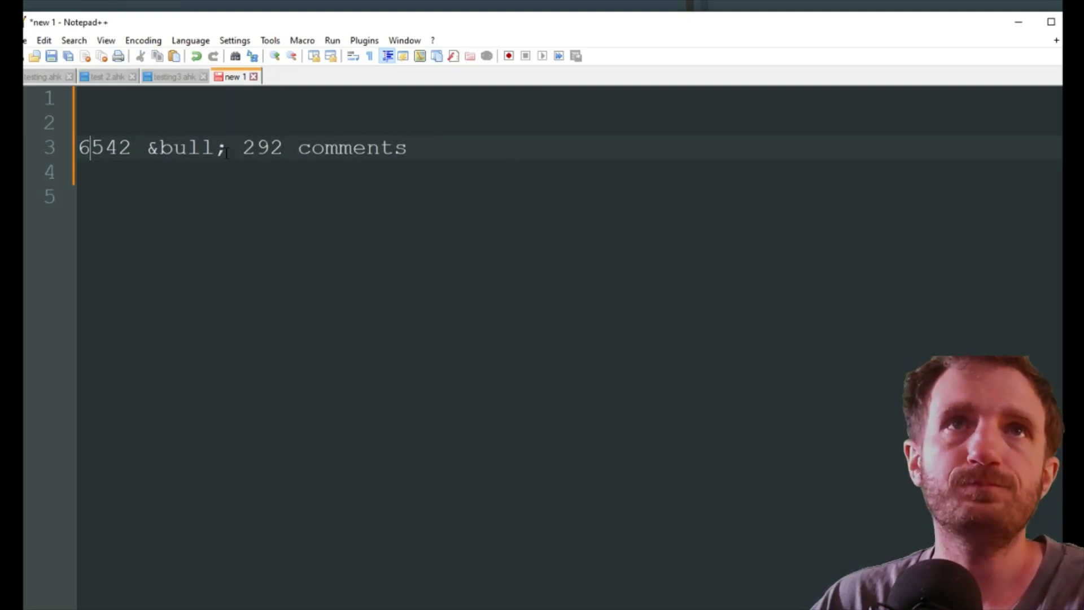
# Step: Mark 6542 and 292 in the scratch sample text reduced to 6542 @ 292, then return to test 2.ahk
pyautogui.doubleClick(186, 148)
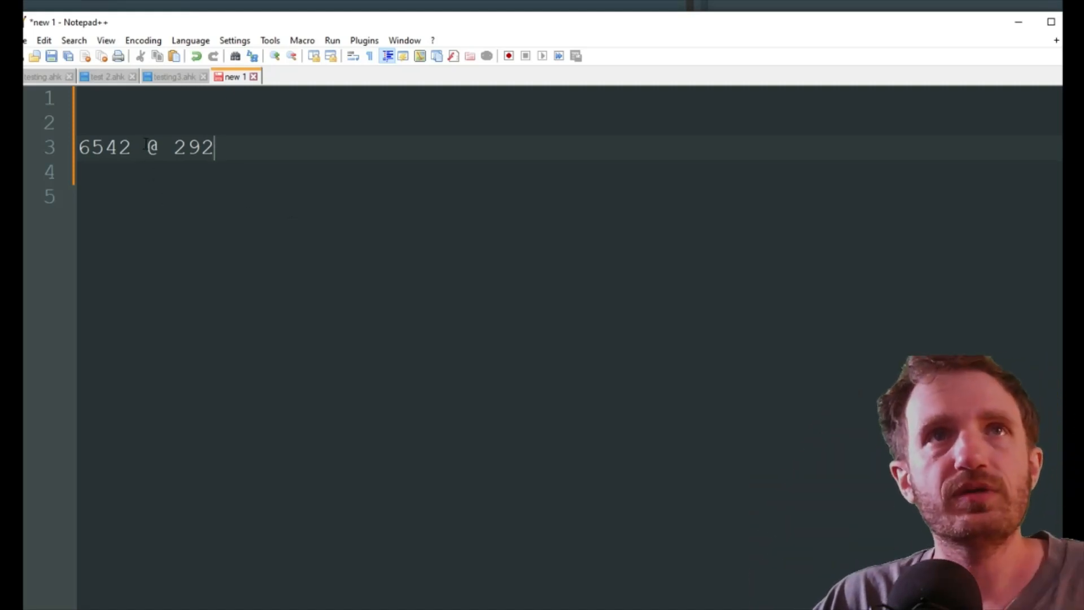
pyautogui.doubleClick(104, 148)
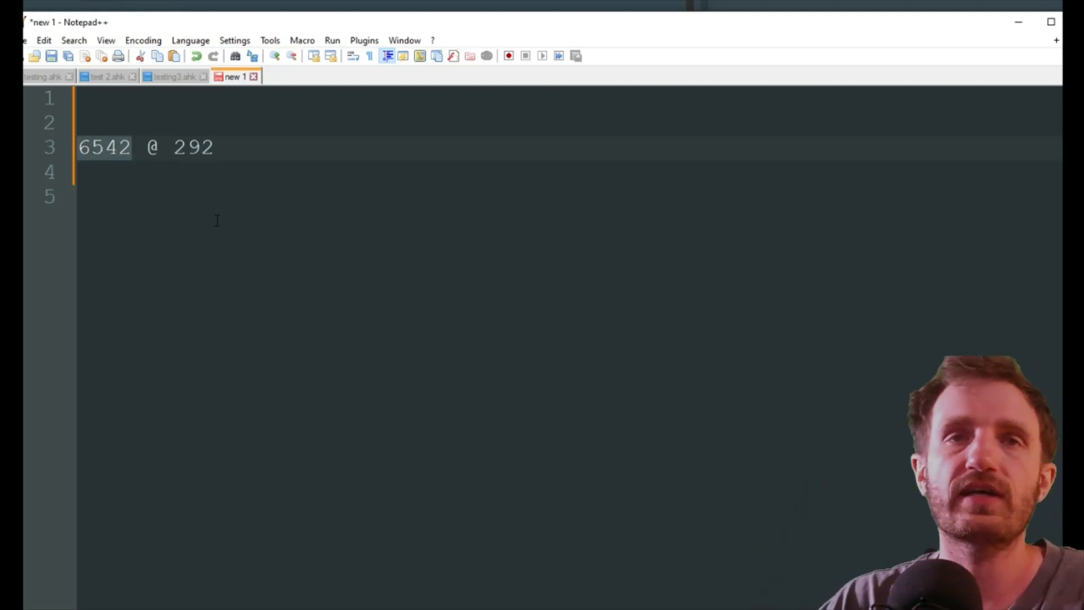
pyautogui.click(104, 77)
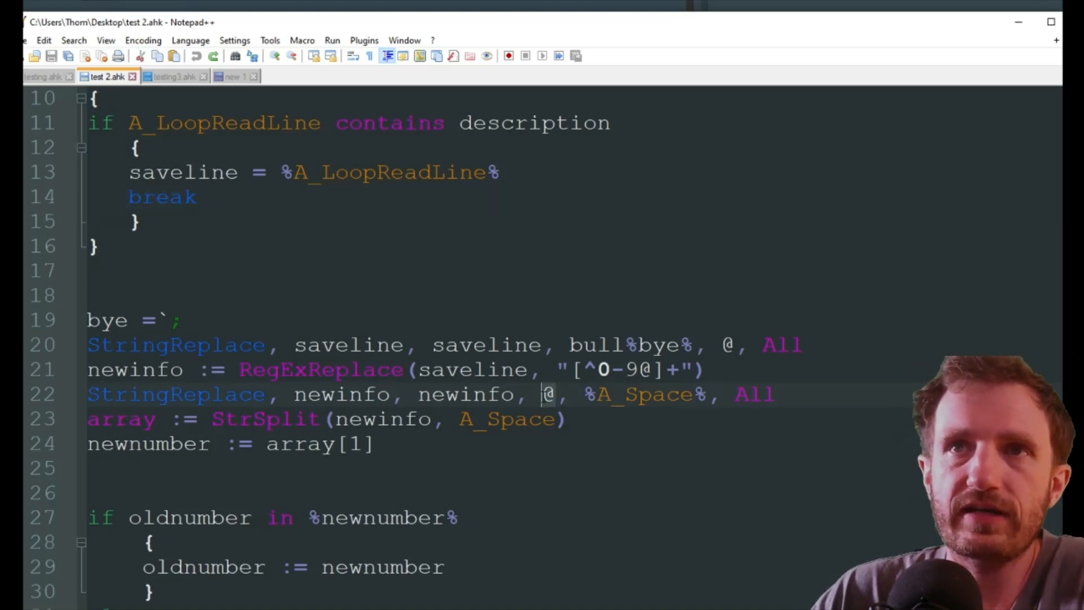
# Step: Review how the @ is replaced by A_Space to split newinfo, checking against the sample numbers
pyautogui.doubleClick(645, 394)
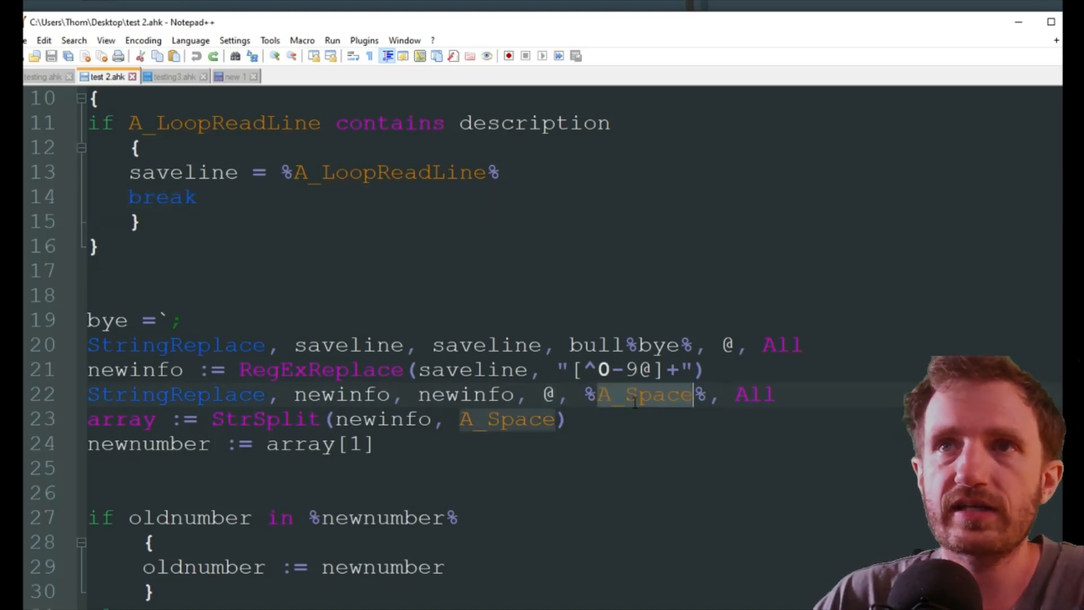
pyautogui.click(230, 77)
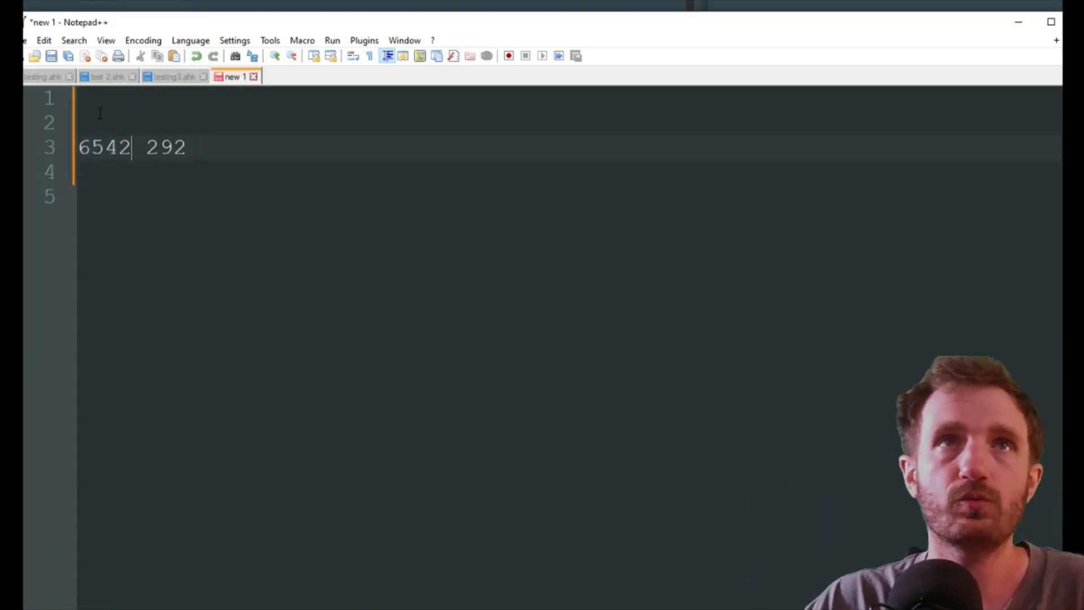
pyautogui.click(104, 77)
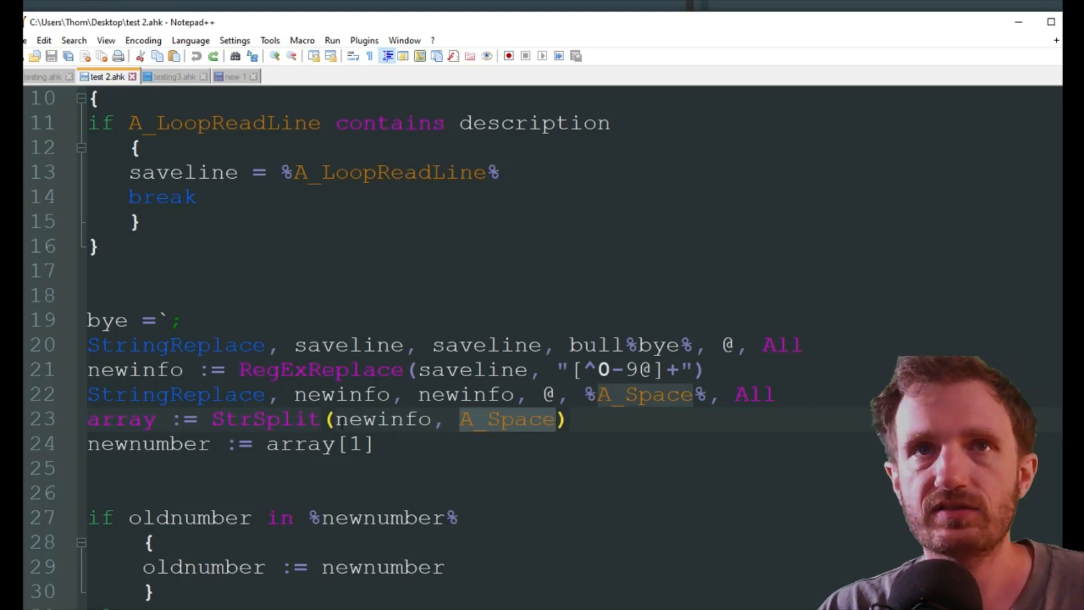
pyautogui.doubleClick(264, 418)
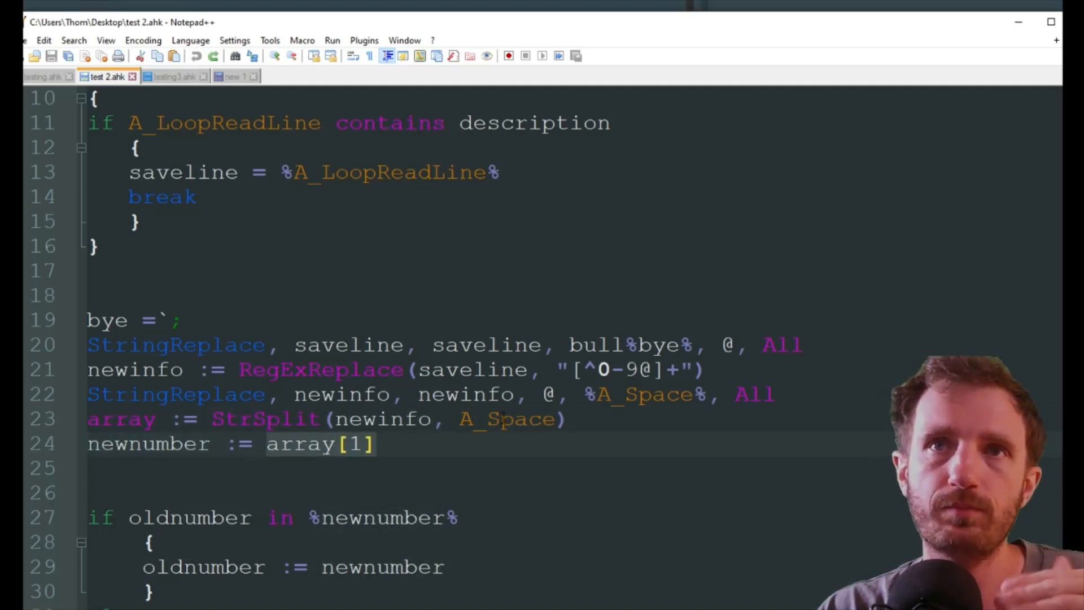
pyautogui.click(228, 77)
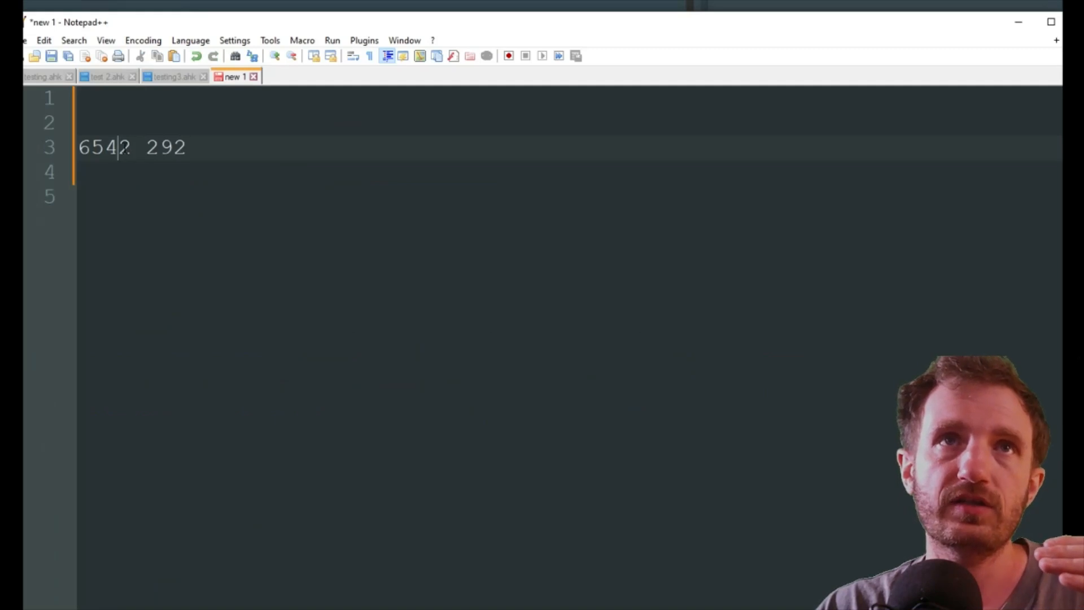
pyautogui.doubleClick(165, 146)
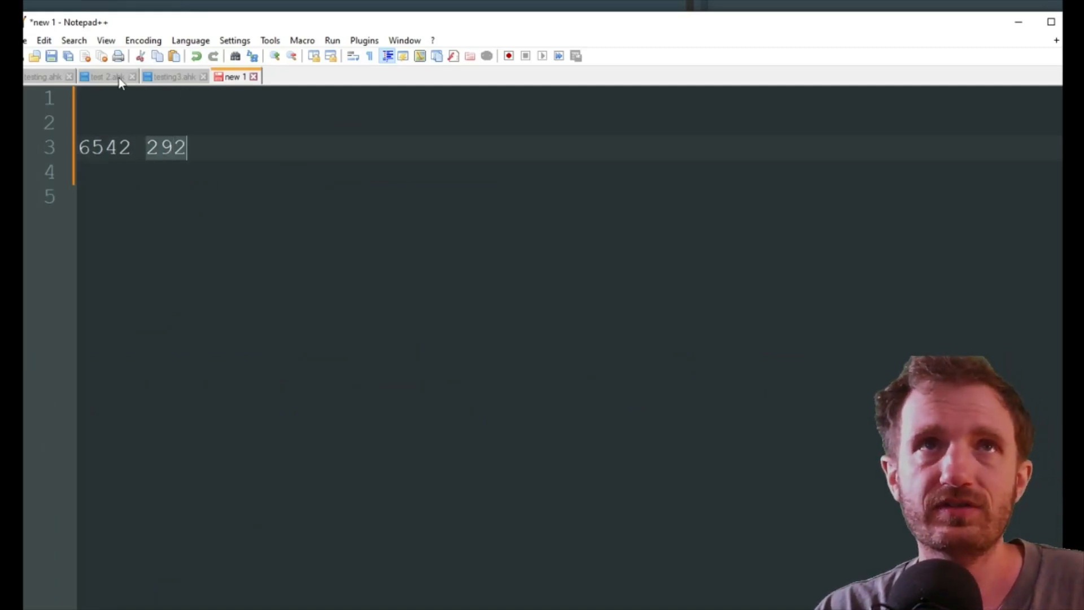
pyautogui.click(104, 76)
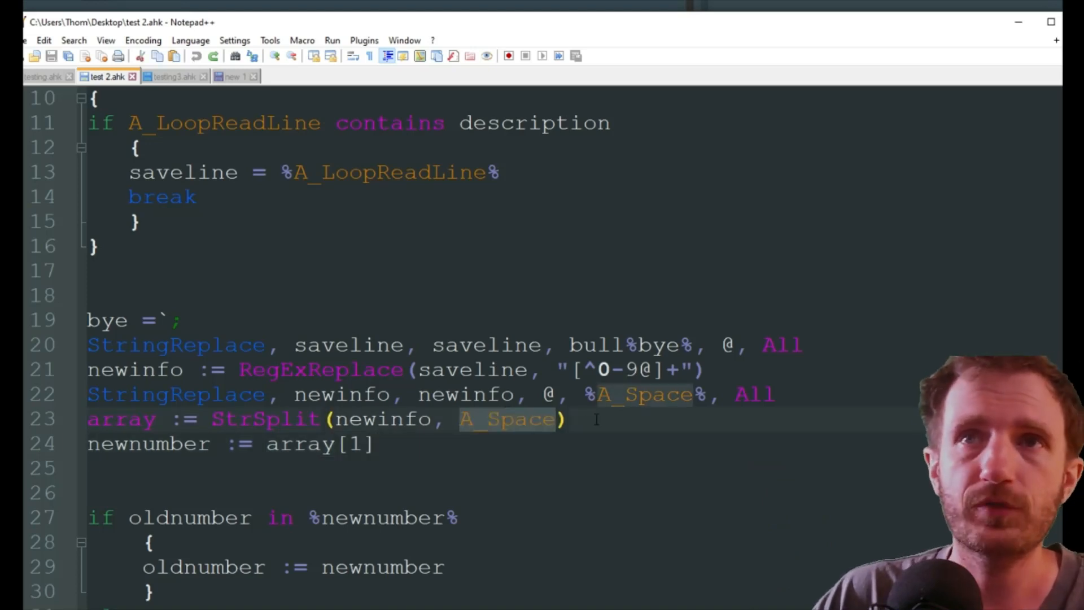
# Step: Put 6542 and 292 on separate lines in the scratch note and return to test 2.ahk
pyautogui.click(230, 77)
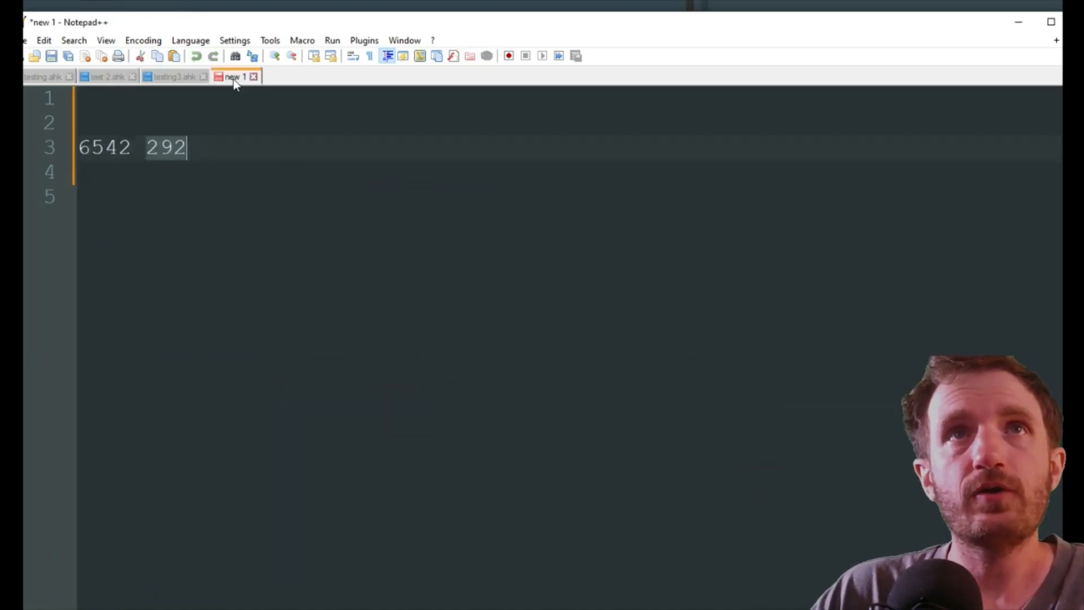
pyautogui.press('Enter')
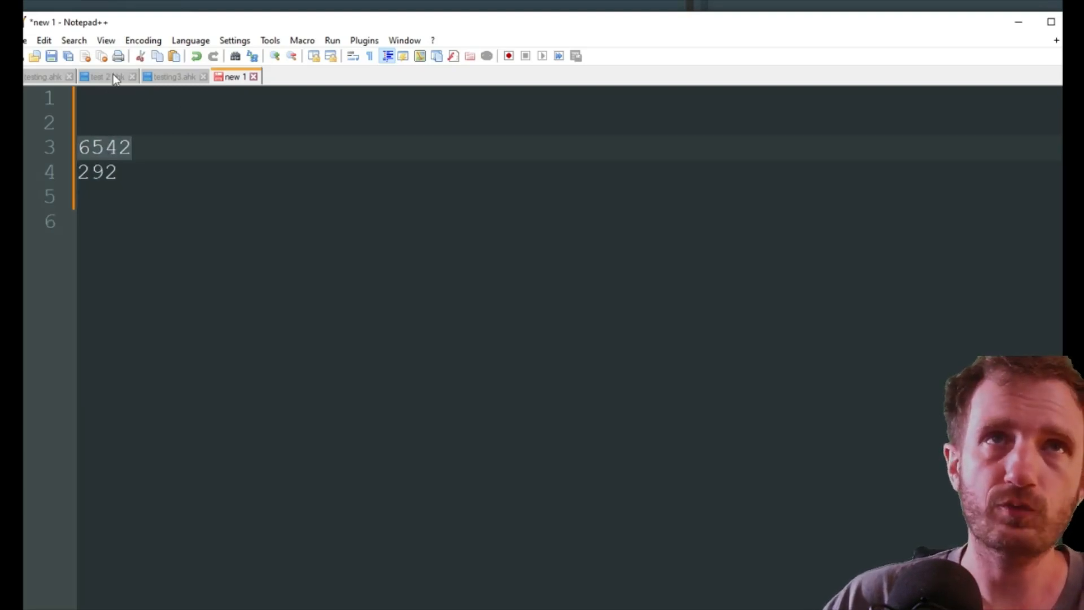
pyautogui.click(104, 77)
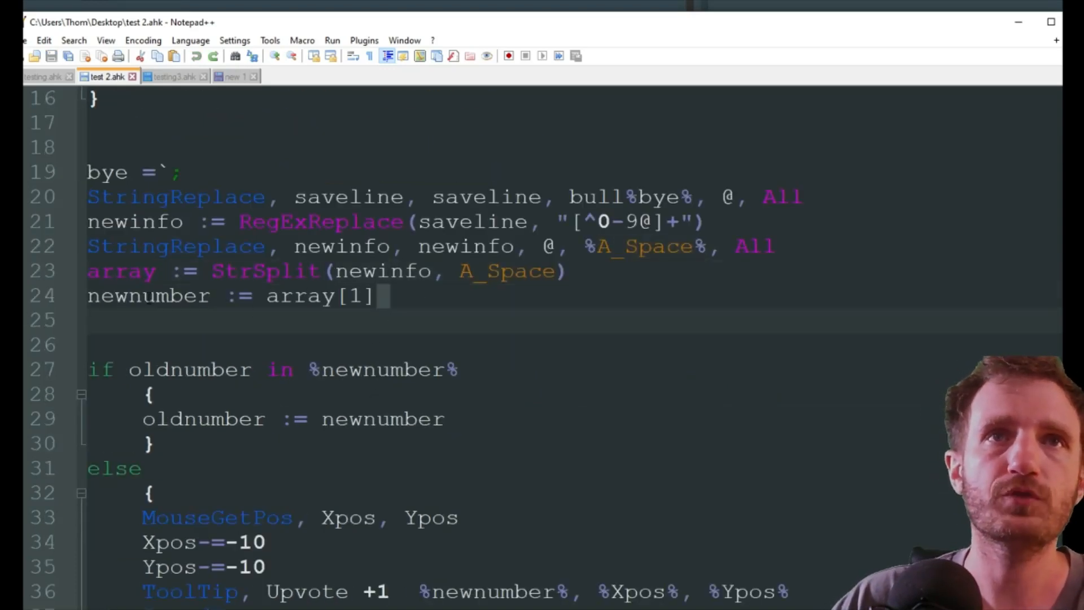
pyautogui.scroll(-3)
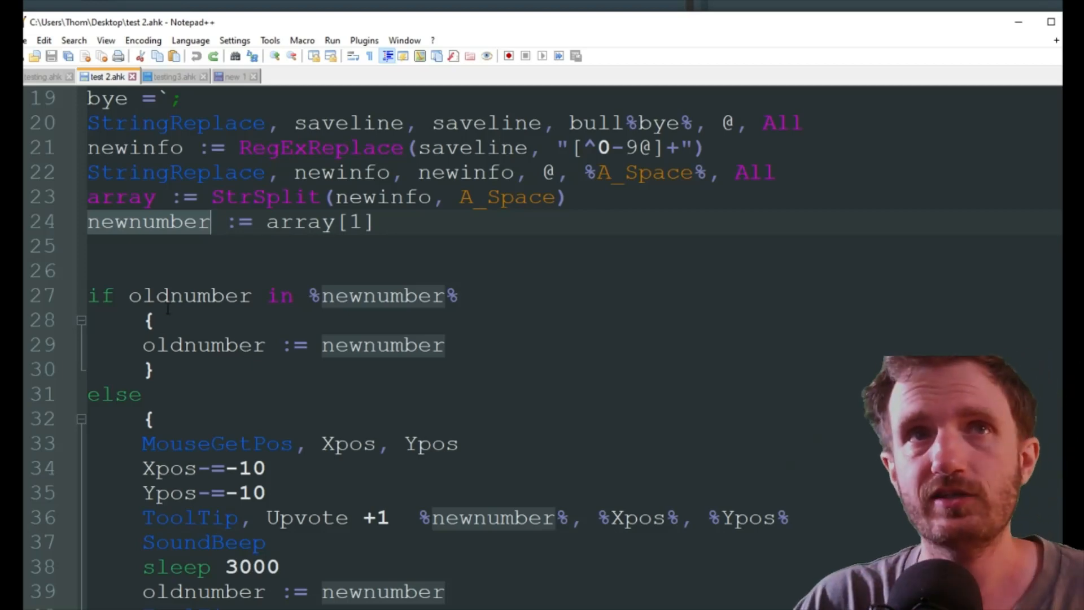
pyautogui.doubleClick(187, 295)
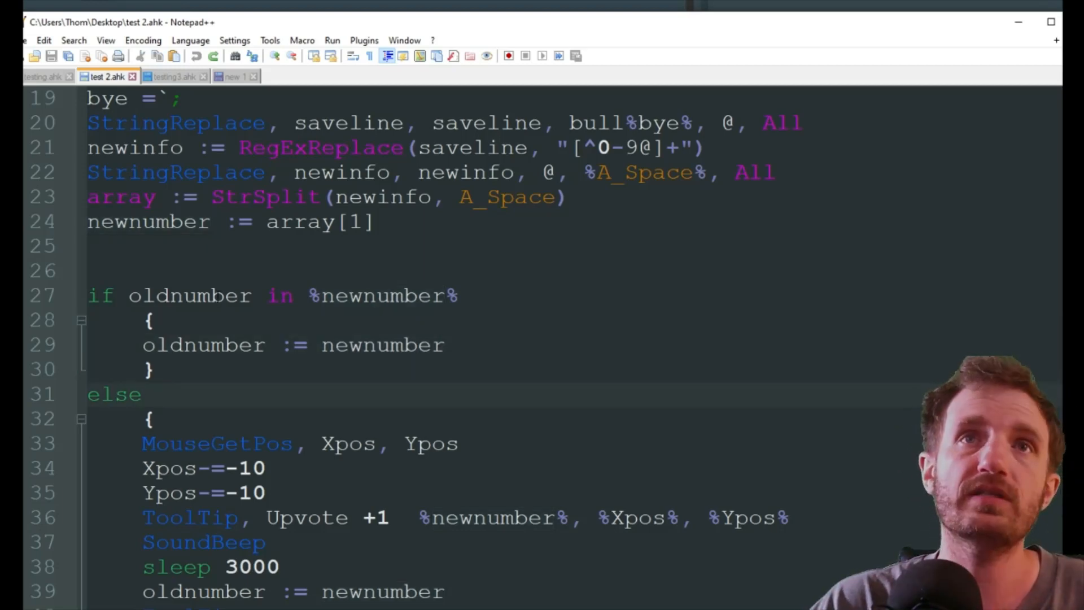
pyautogui.doubleClick(190, 295)
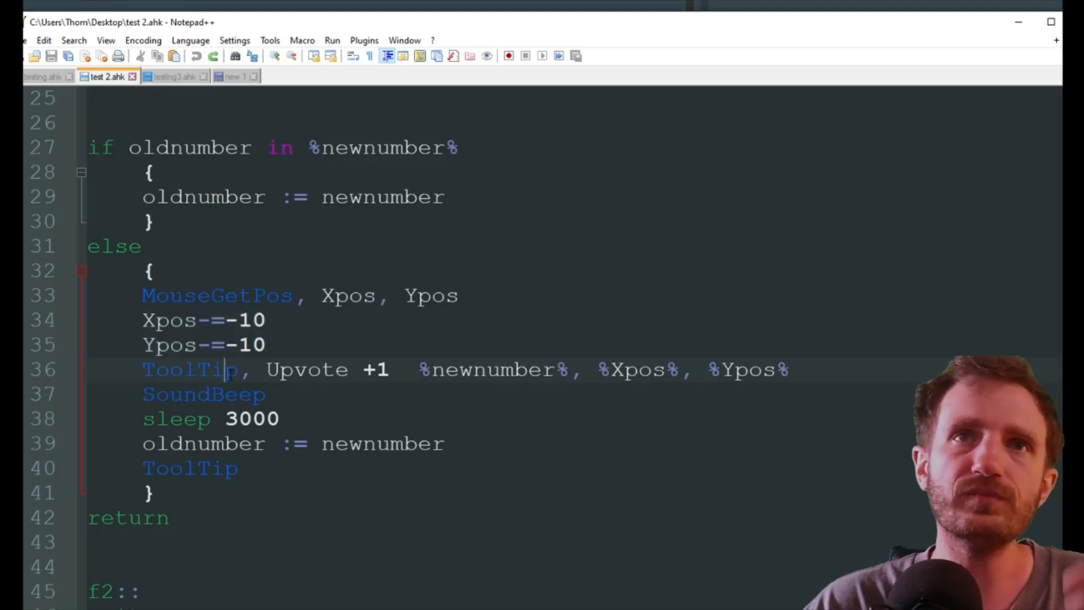
pyautogui.doubleClick(189, 369)
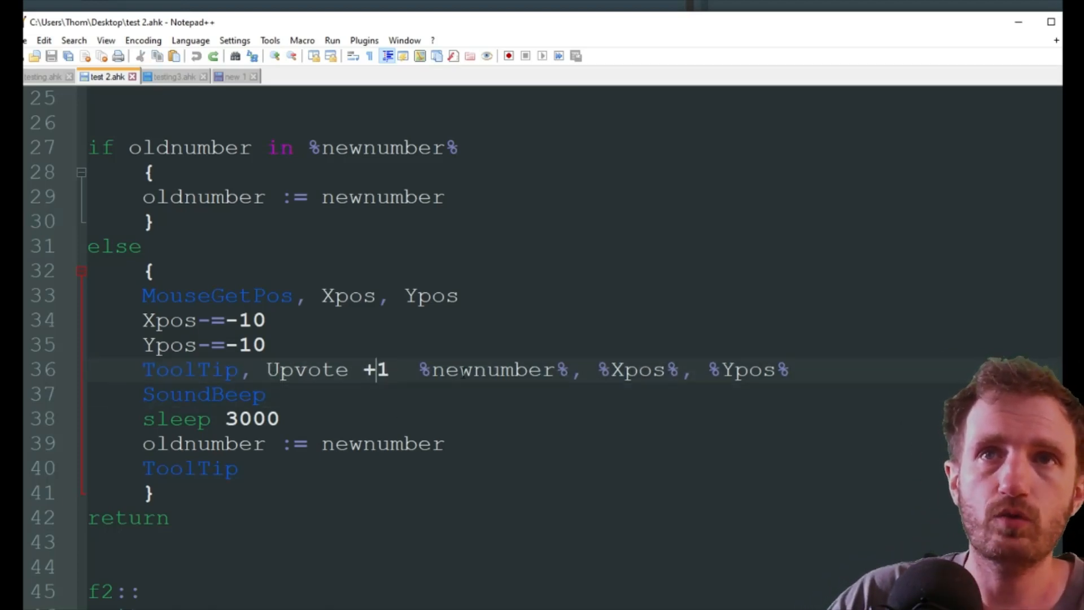
pyautogui.doubleClick(491, 368)
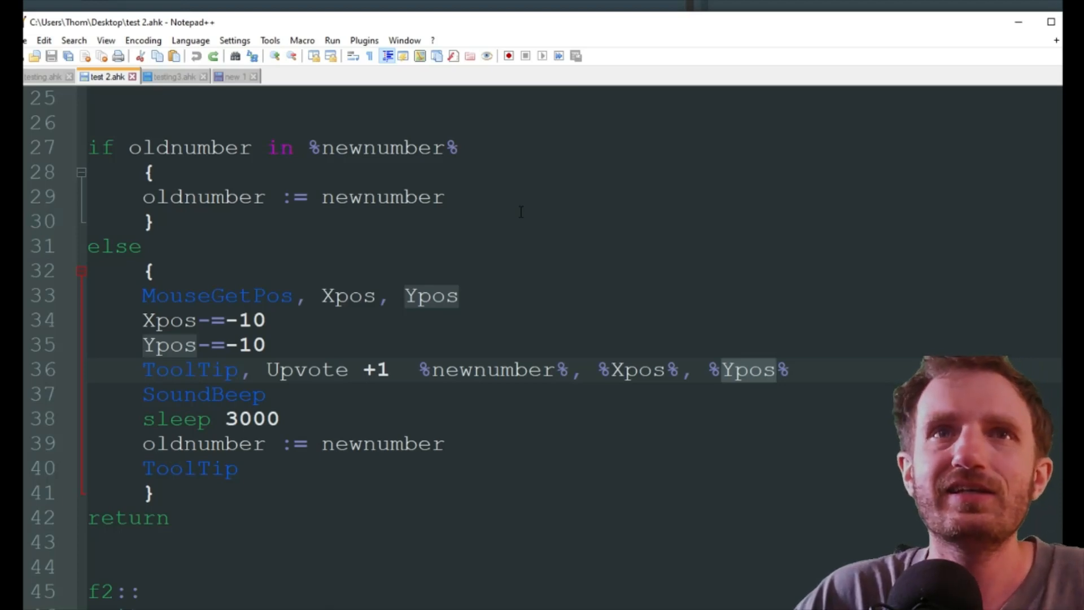
pyautogui.doubleClick(204, 395)
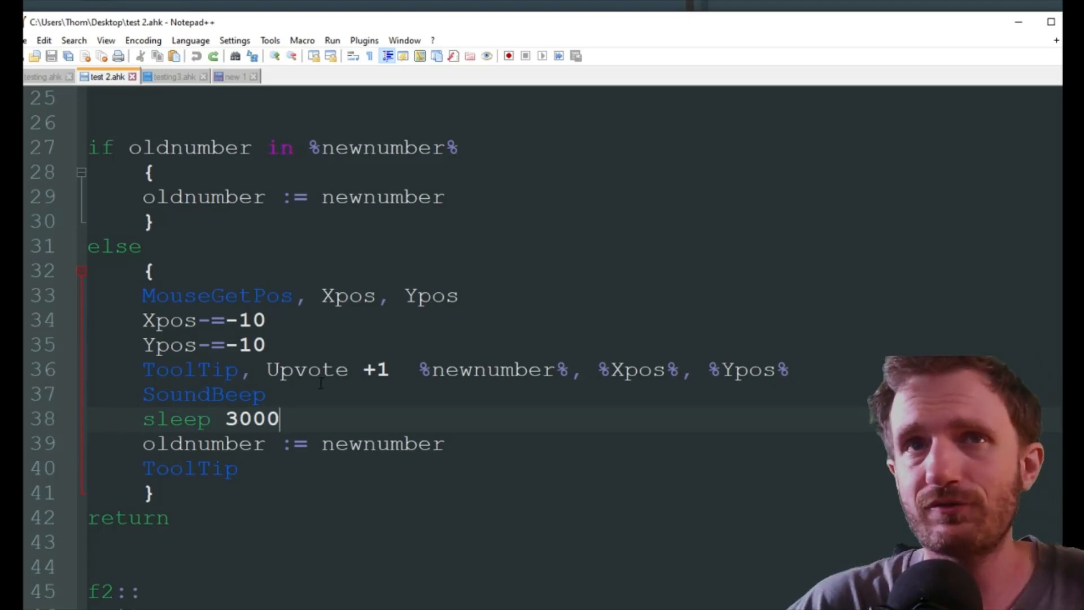
pyautogui.doubleClick(203, 394)
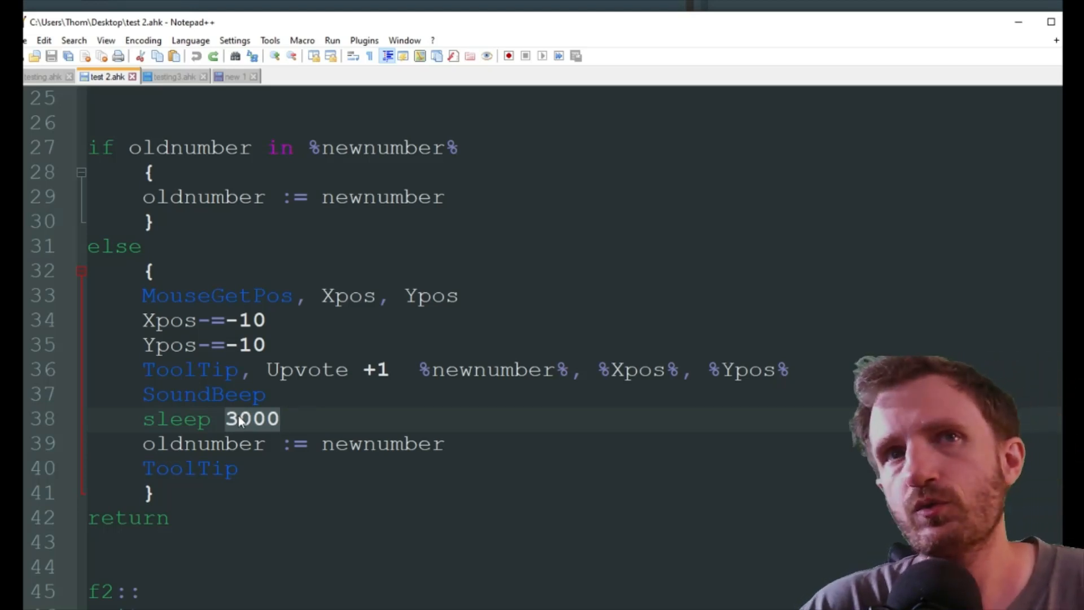
pyautogui.doubleClick(190, 369)
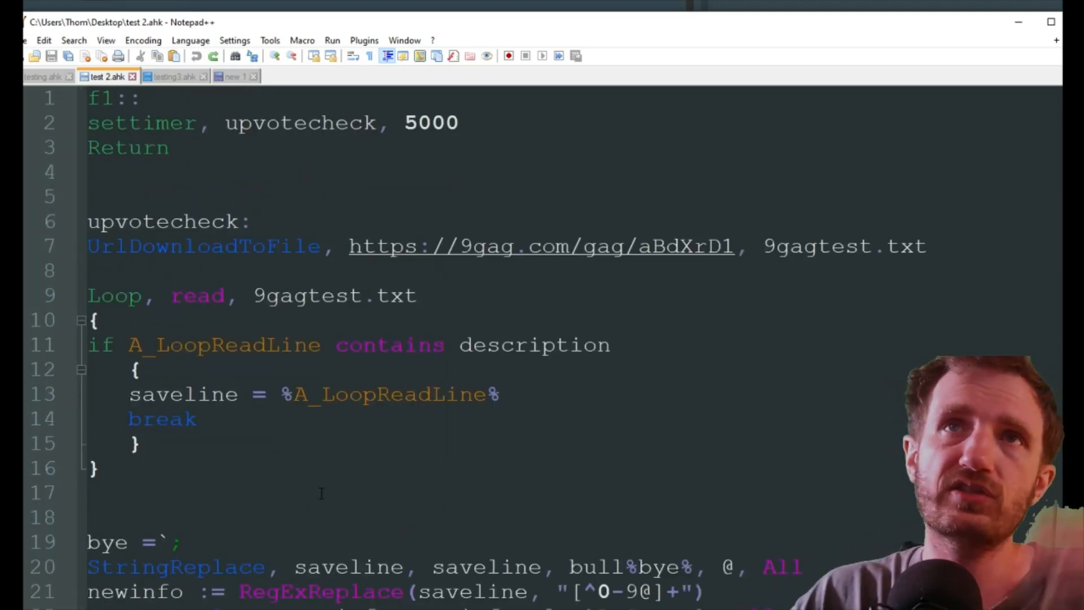
pyautogui.scroll(-3)
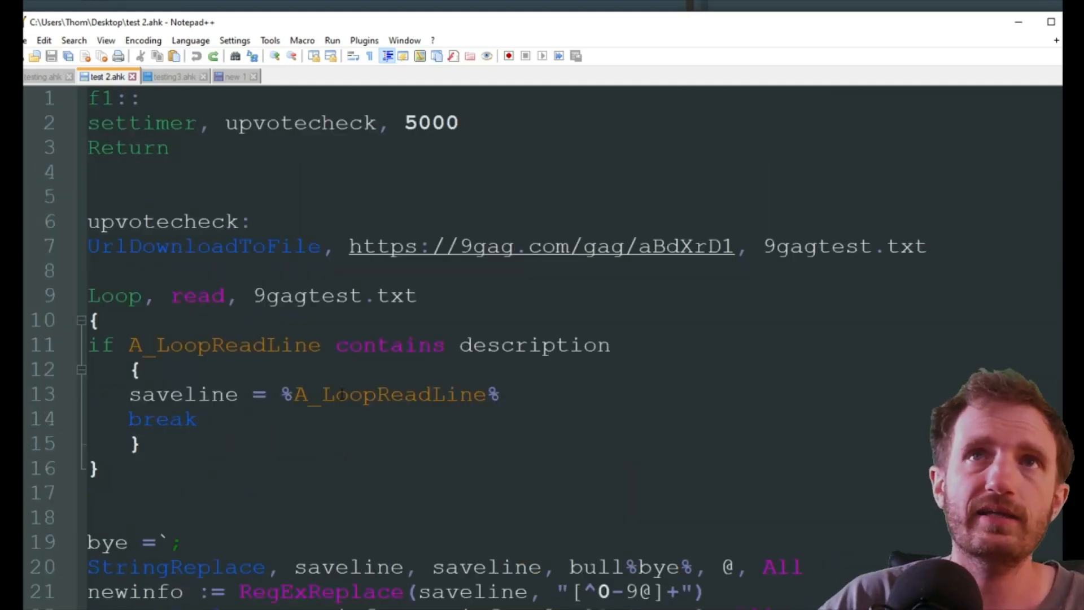
pyautogui.scroll(-3)
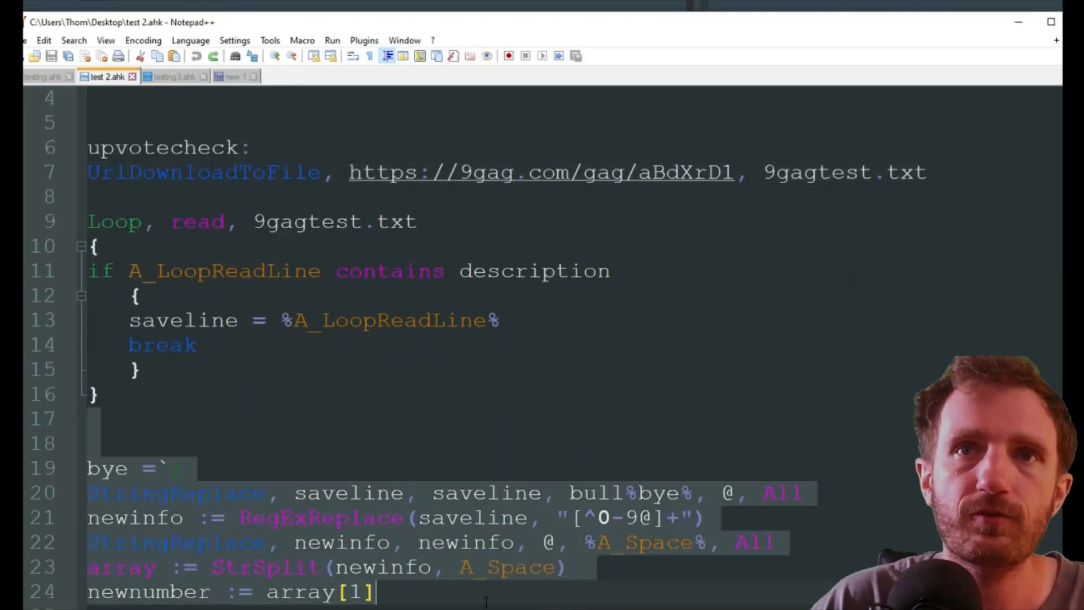
pyautogui.scroll(-3)
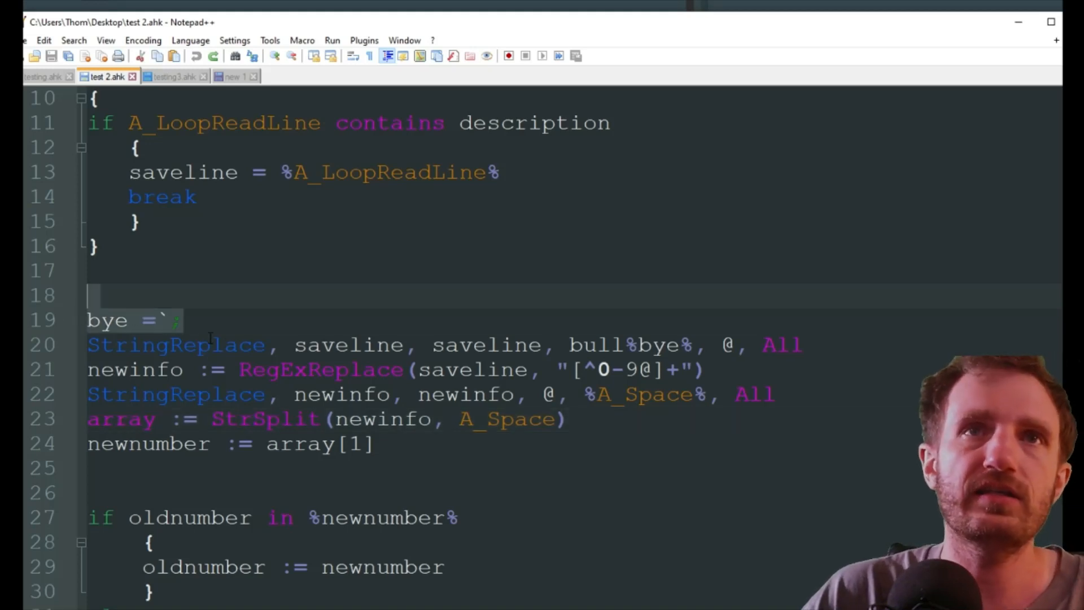
pyautogui.doubleClick(172, 346)
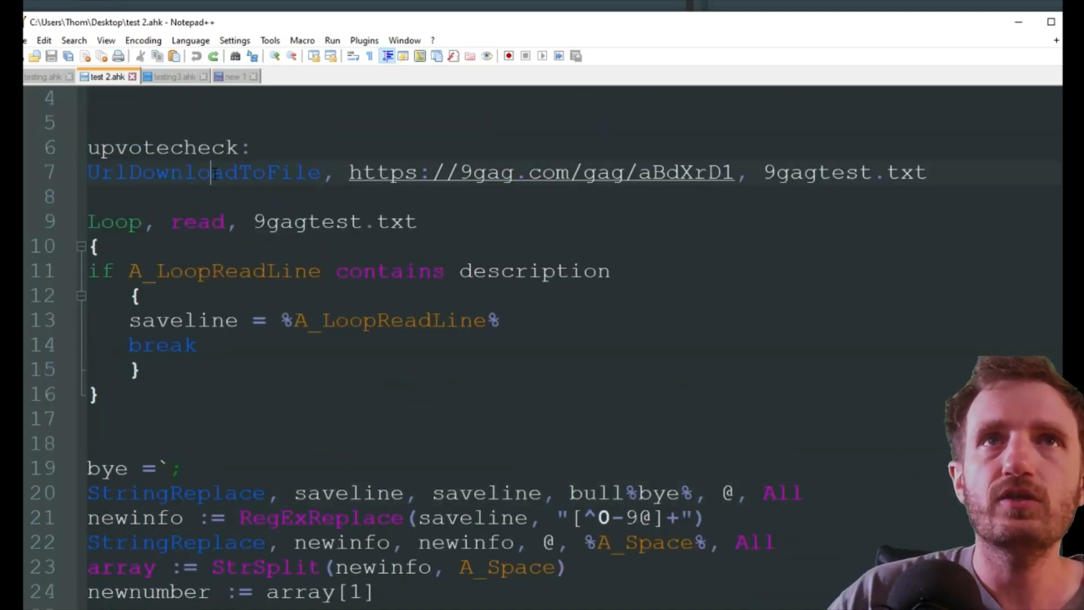
pyautogui.doubleClick(204, 173)
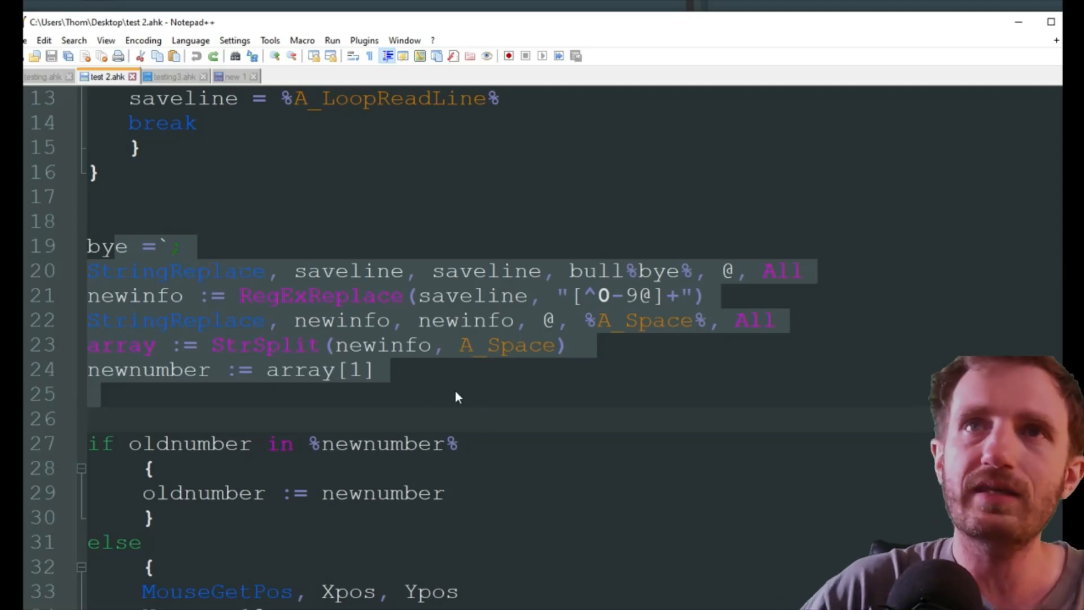
pyautogui.scroll(-3)
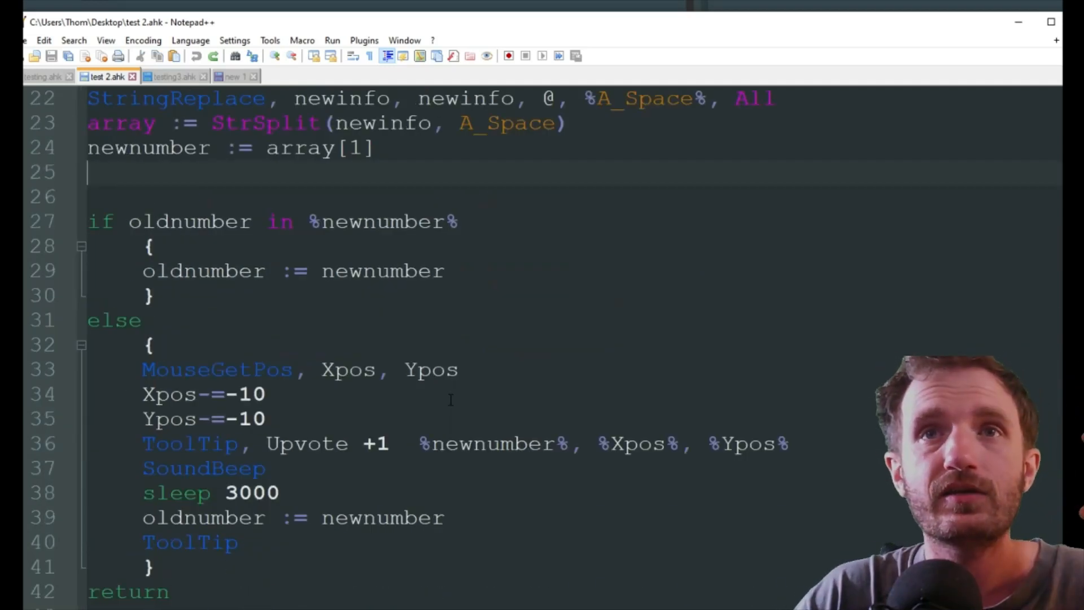